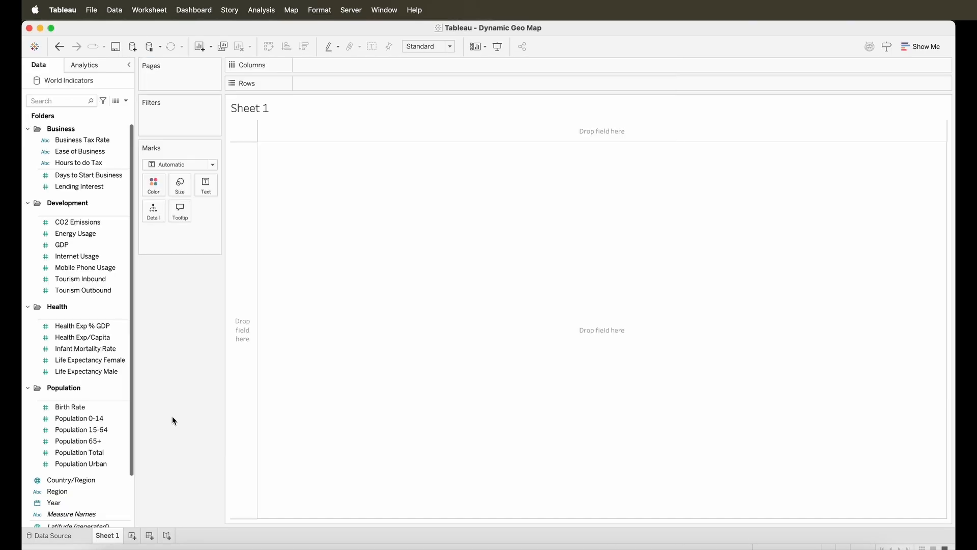
# Place Region on Rows, clear the view, and bring up Region's geographic role options
pyautogui.click(77, 222)
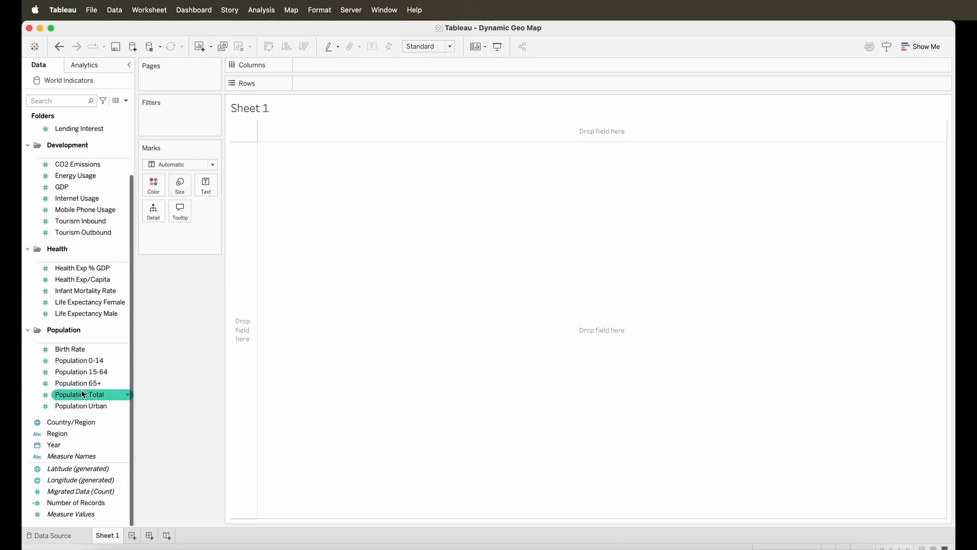
pyautogui.click(57, 433)
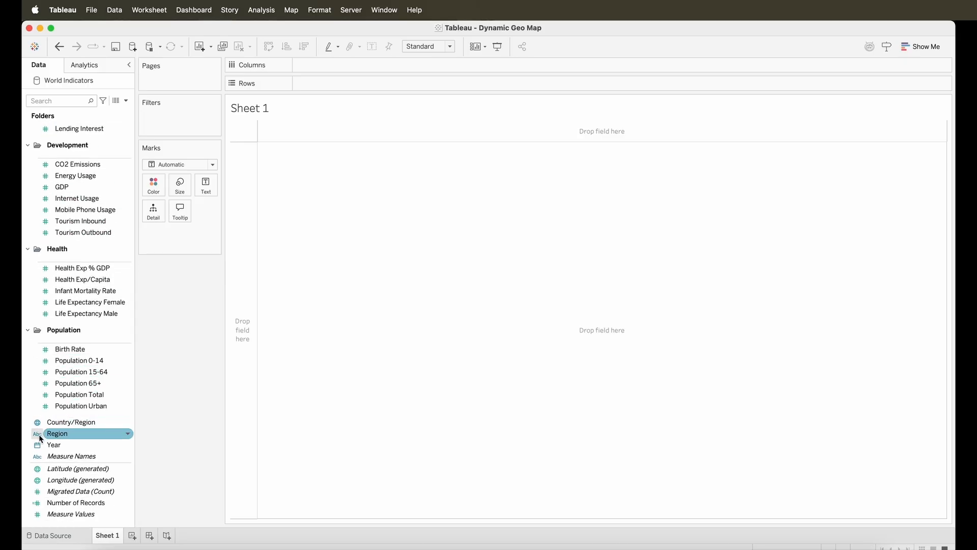
pyautogui.moveTo(56, 433); pyautogui.dragTo(333, 83)
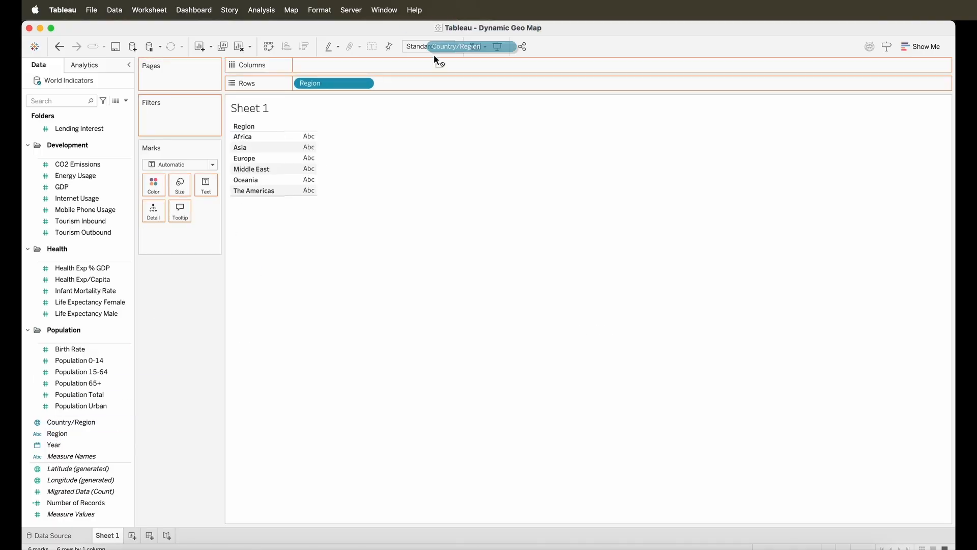
pyautogui.moveTo(457, 47); pyautogui.dragTo(411, 83)
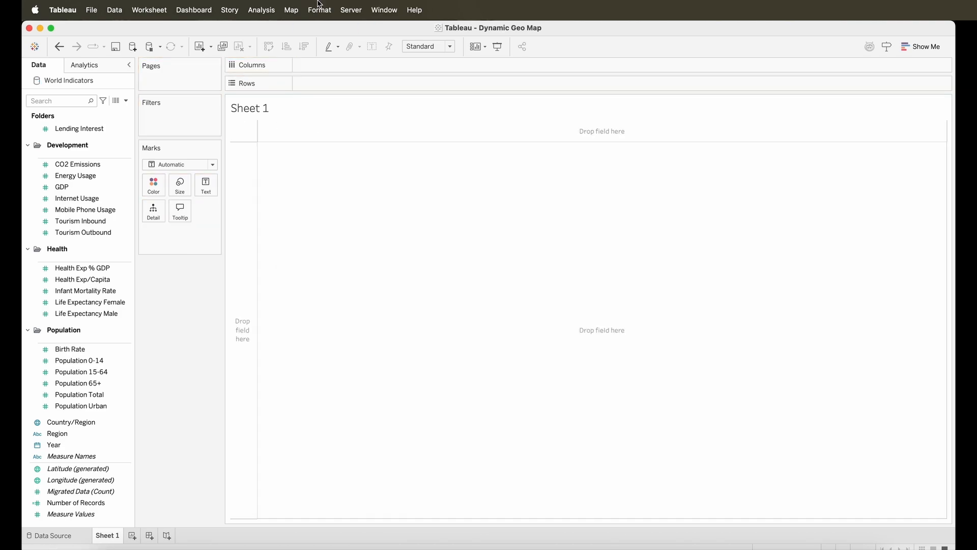
pyautogui.rightClick(56, 433)
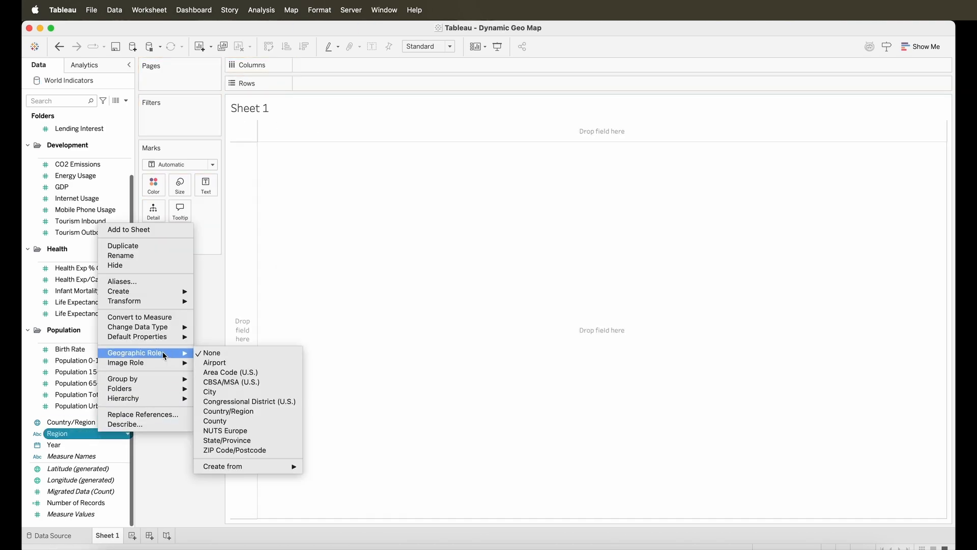
pyautogui.moveTo(222, 466)
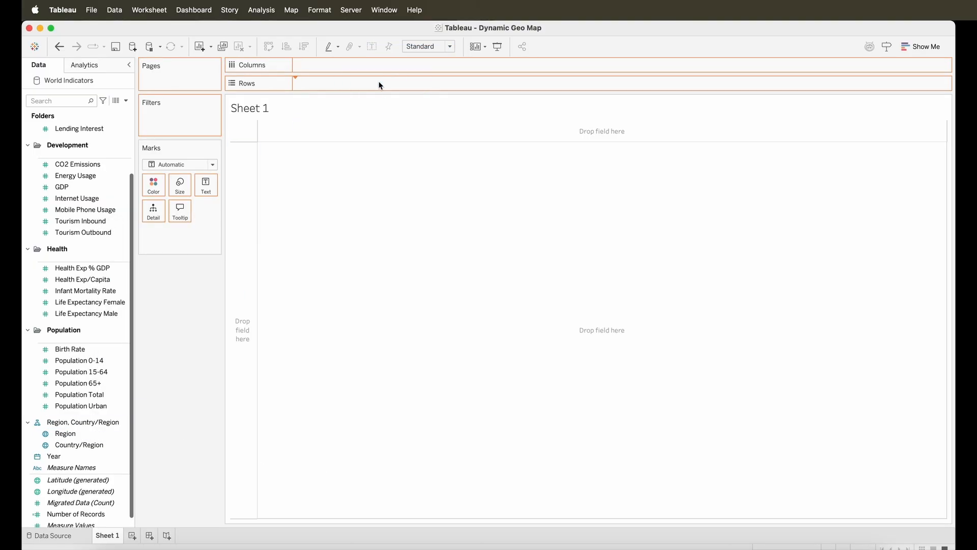
# Chart SUM(Birth Rate) by the Region hierarchy as horizontal bars and show chart suggestions
pyautogui.moveTo(64, 433); pyautogui.dragTo(334, 83)
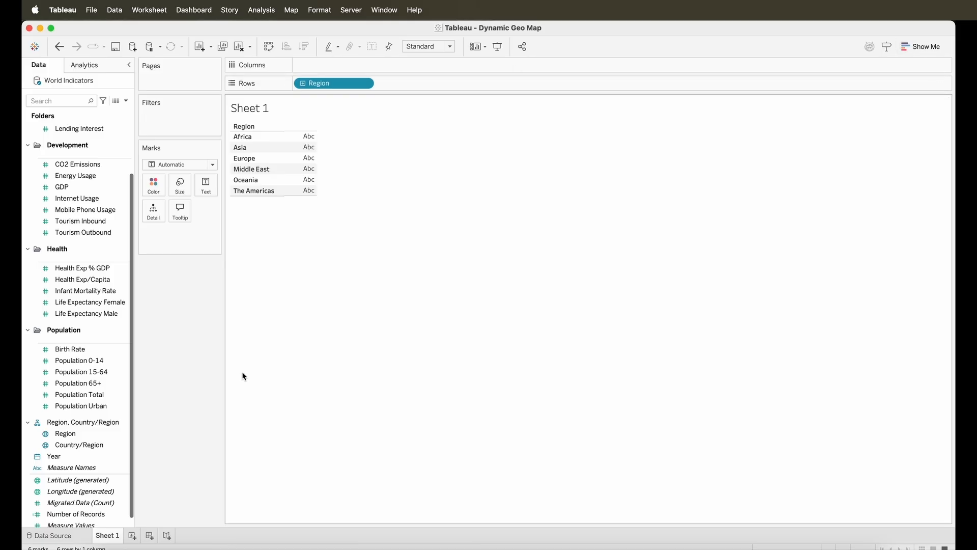
pyautogui.click(87, 314)
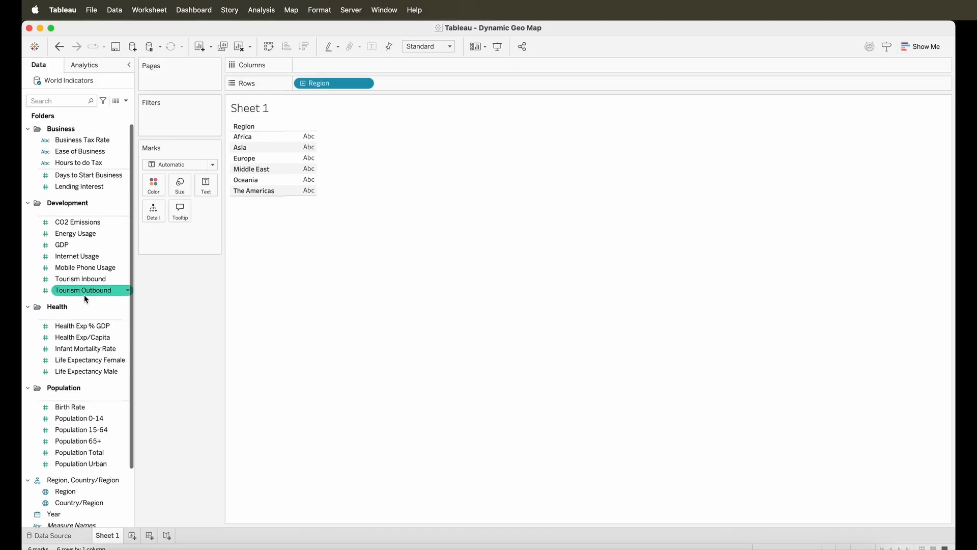
pyautogui.click(70, 406)
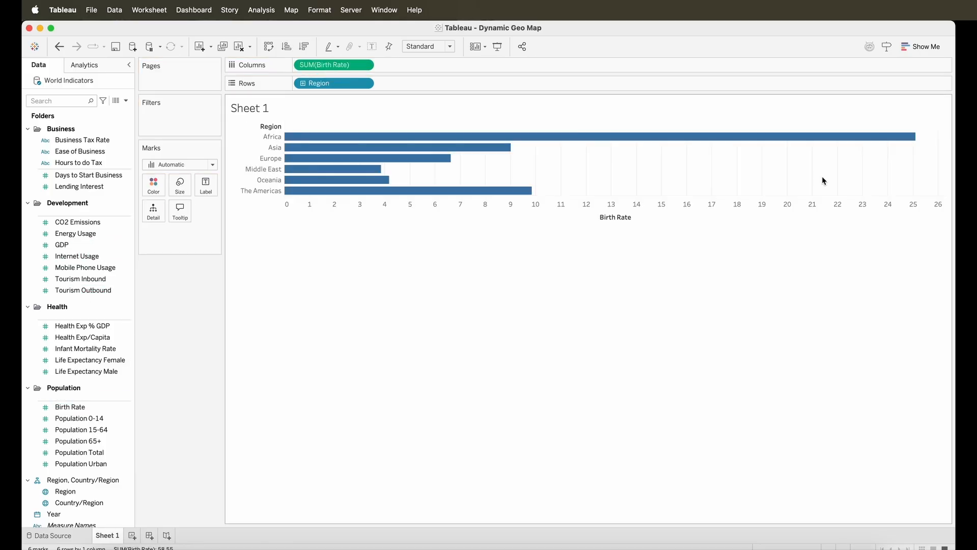
pyautogui.moveTo(885, 95)
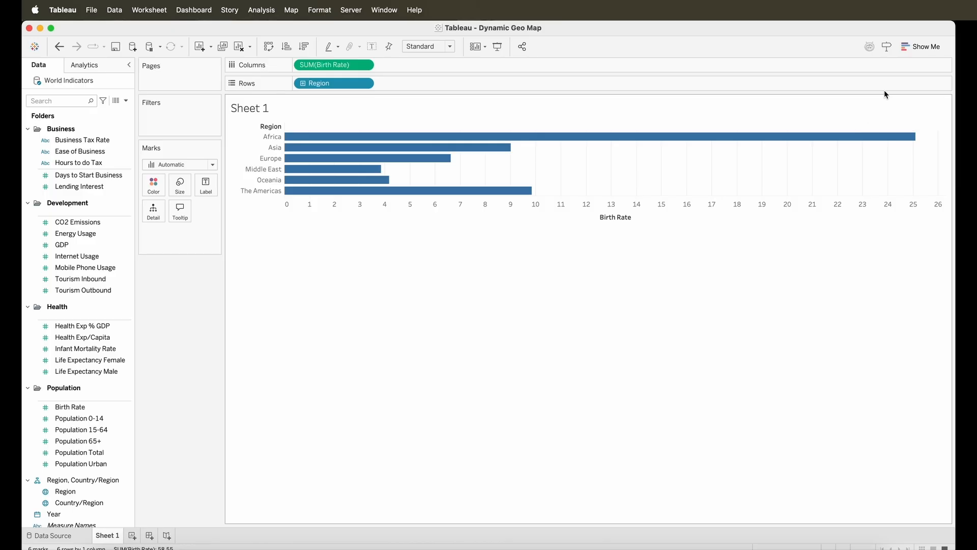
pyautogui.click(924, 47)
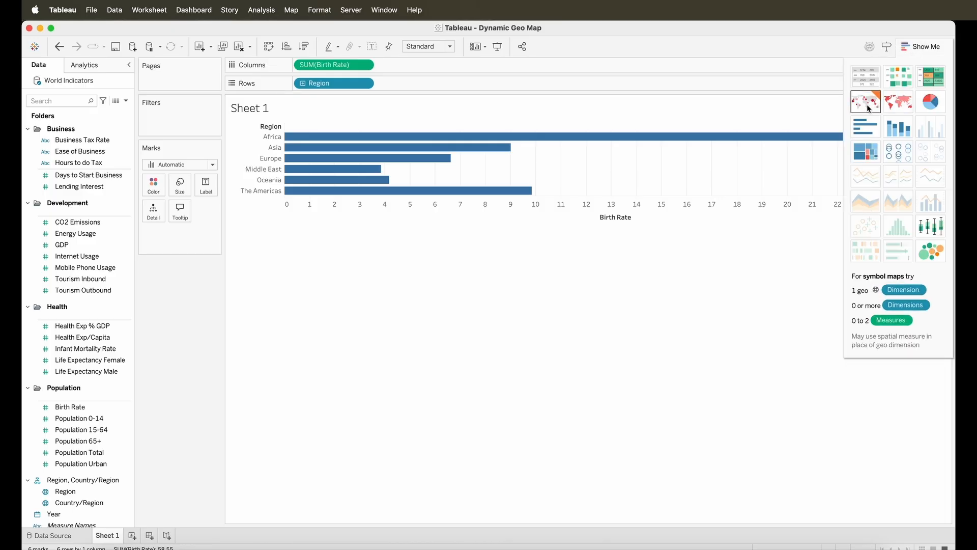
# Switch to a Symbol Map of Birth Rate per region and reset the view to the whole world
pyautogui.click(865, 101)
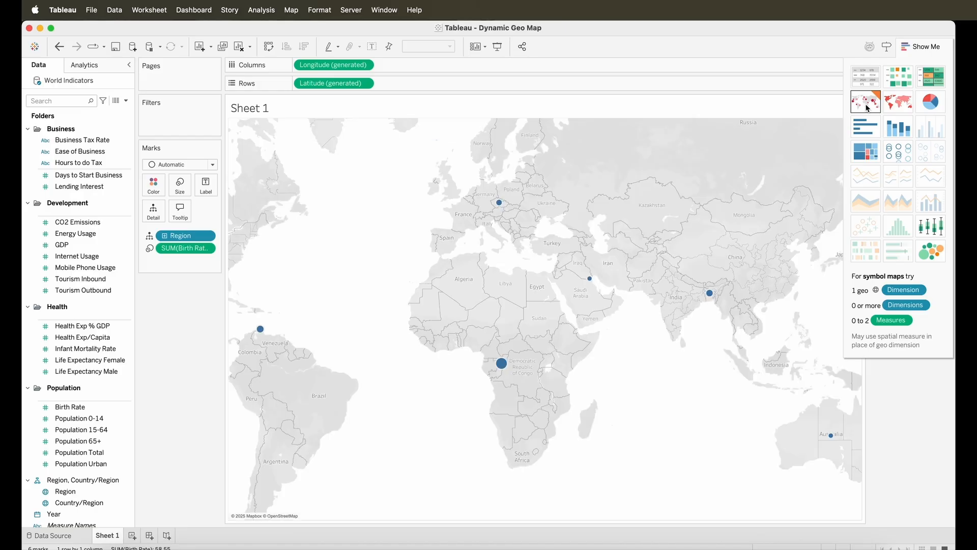
pyautogui.click(865, 101)
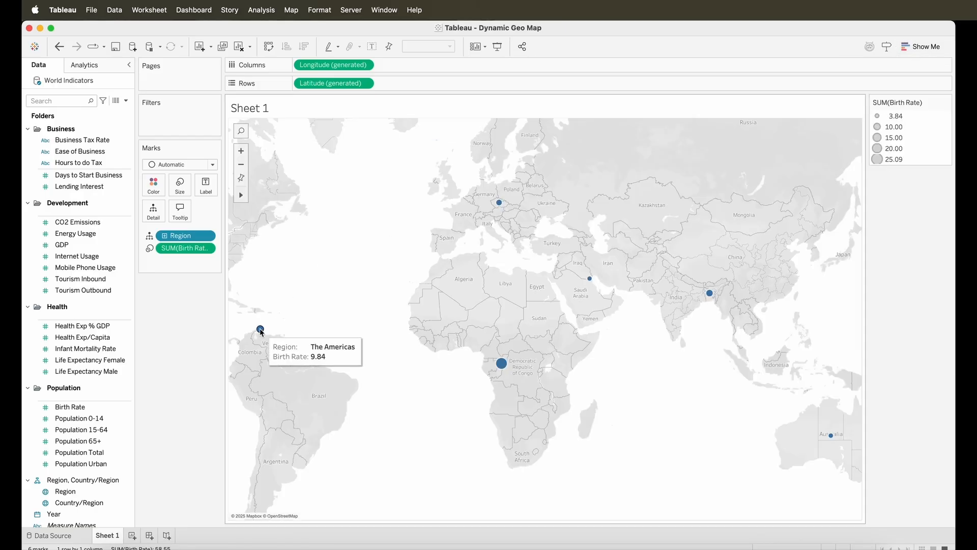
pyautogui.moveTo(499, 203)
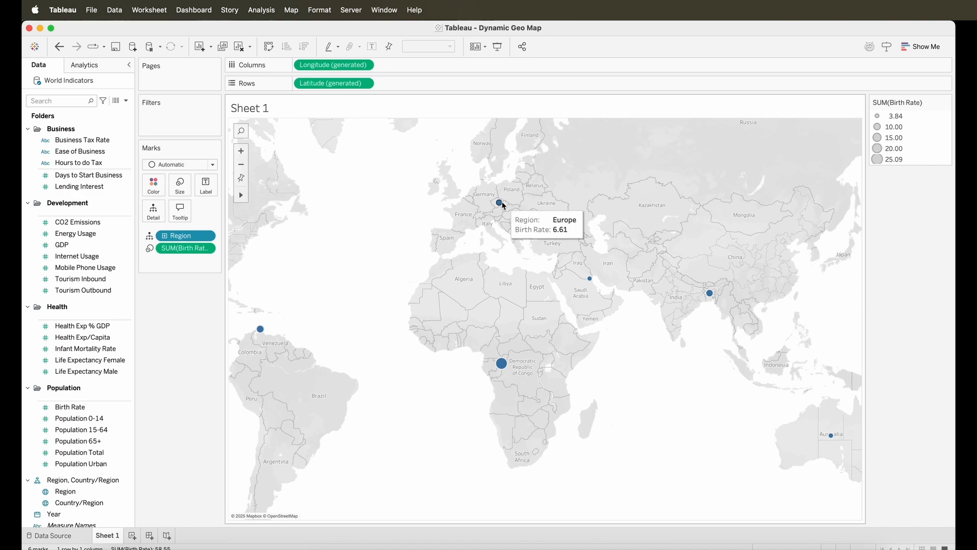
pyautogui.moveTo(709, 293)
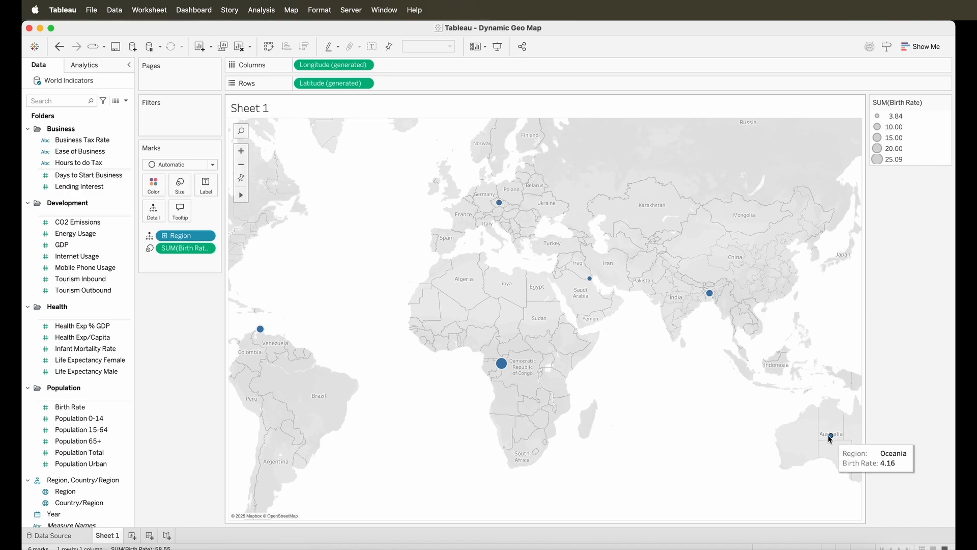
pyautogui.click(241, 165)
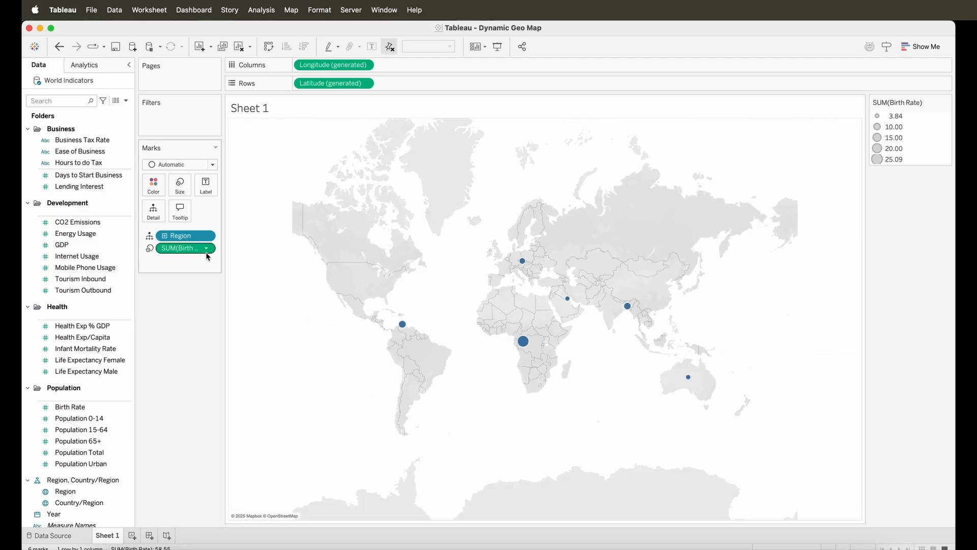
# Colour the map bubbles by SUM(Birth Rate) and adjust the bubble size
pyautogui.moveTo(181, 248); pyautogui.dragTo(181, 187)
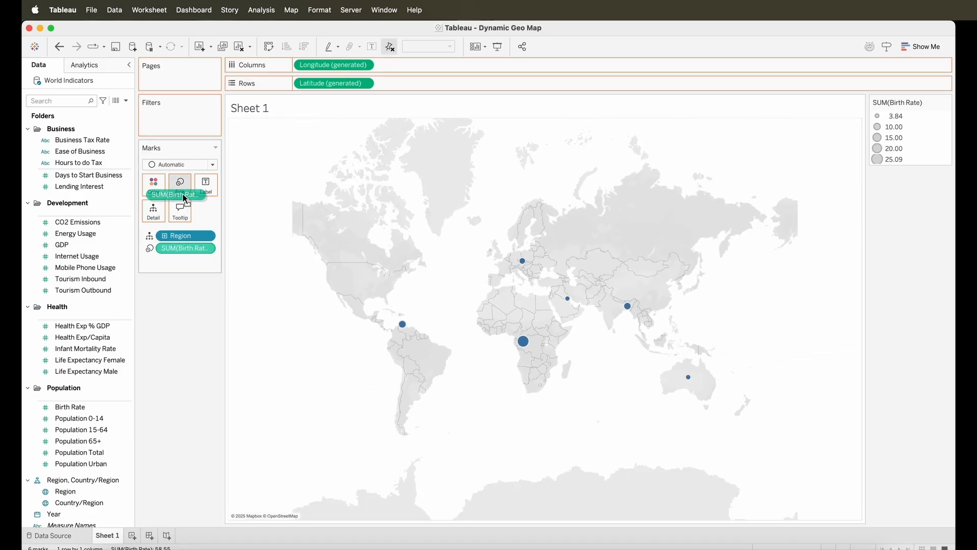
pyautogui.click(153, 184)
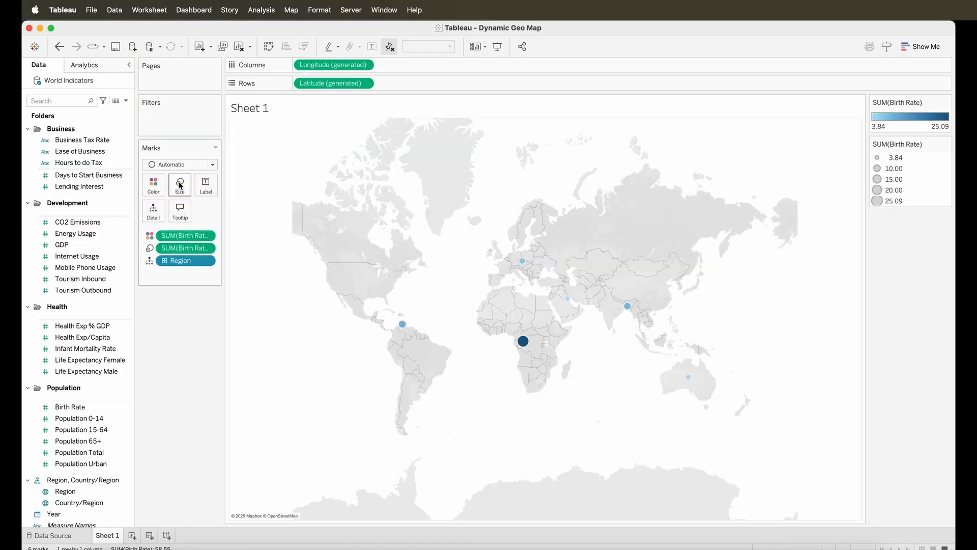
pyautogui.click(179, 184)
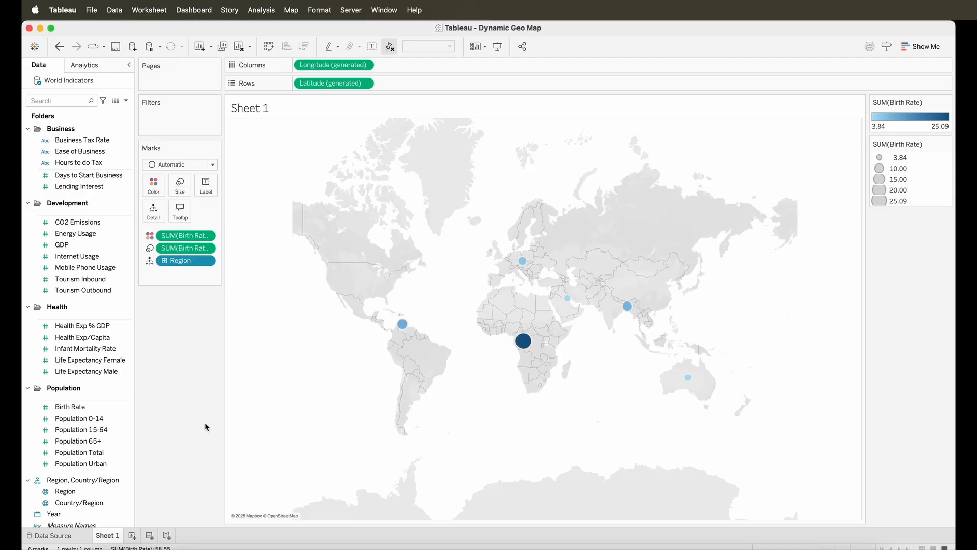
pyautogui.moveTo(175, 354)
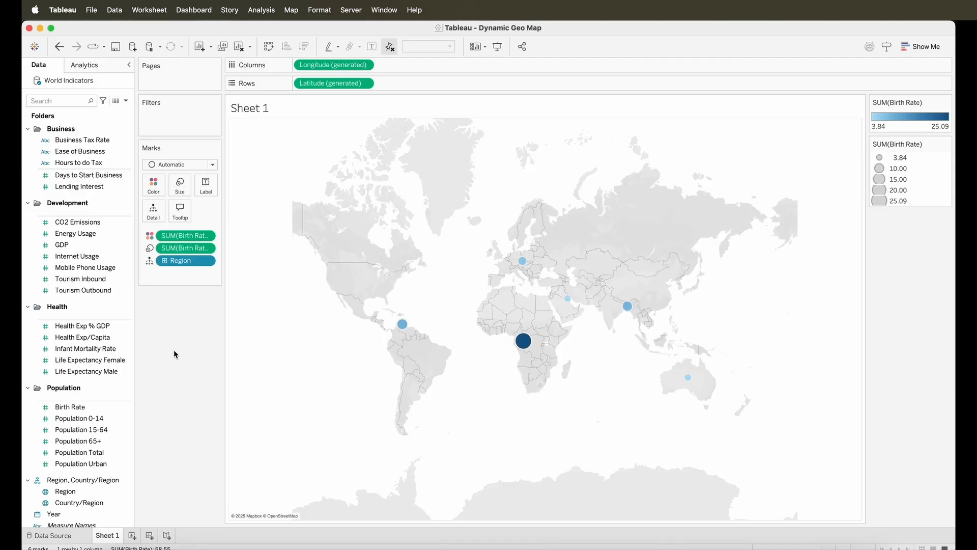
pyautogui.moveTo(186, 333)
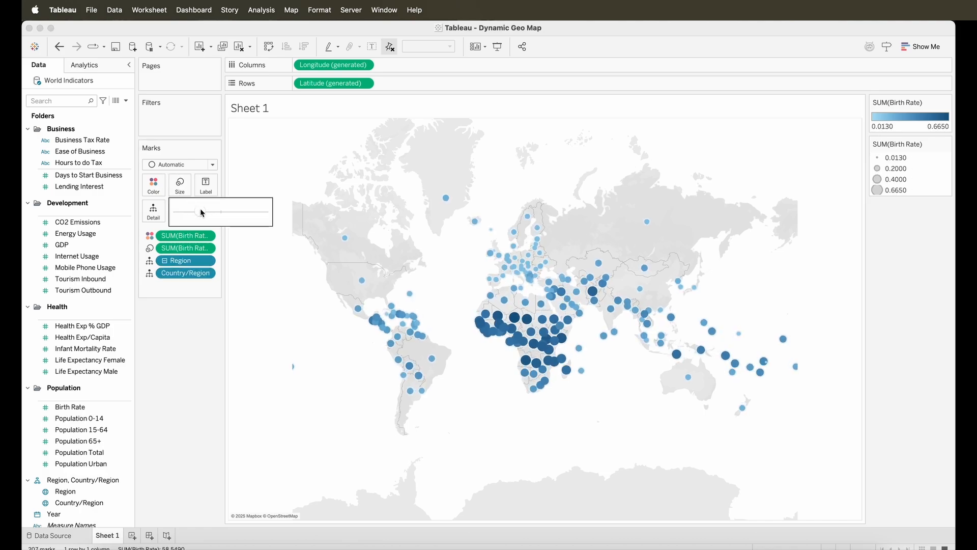
# Set the Birth Rate colour scale's high end to dark navy, then zoom the map out and back in
pyautogui.click(153, 184)
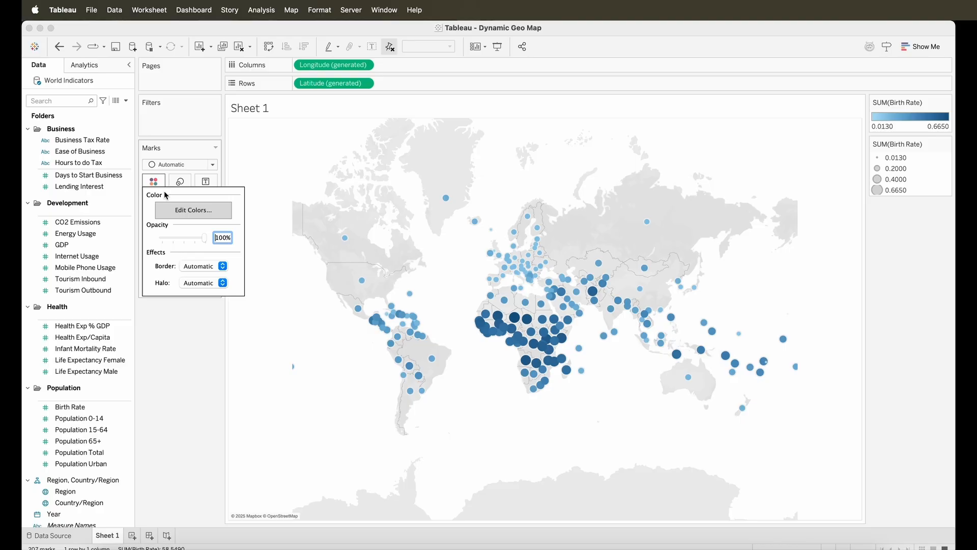
pyautogui.click(192, 209)
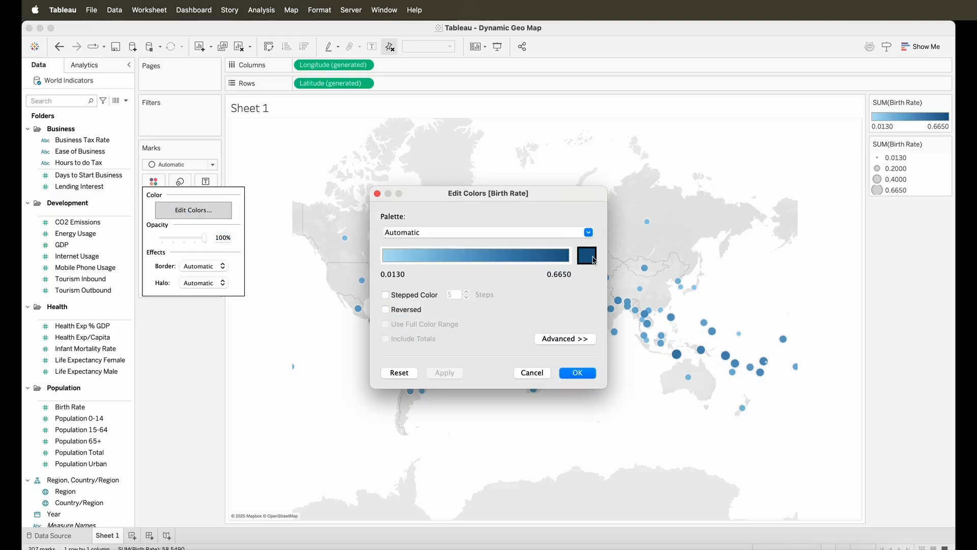
pyautogui.click(586, 255)
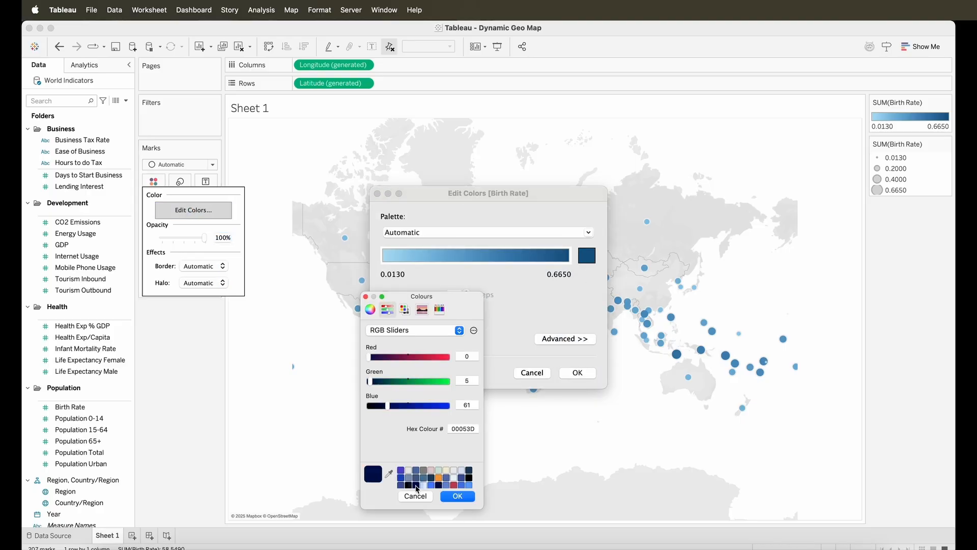
pyautogui.click(457, 496)
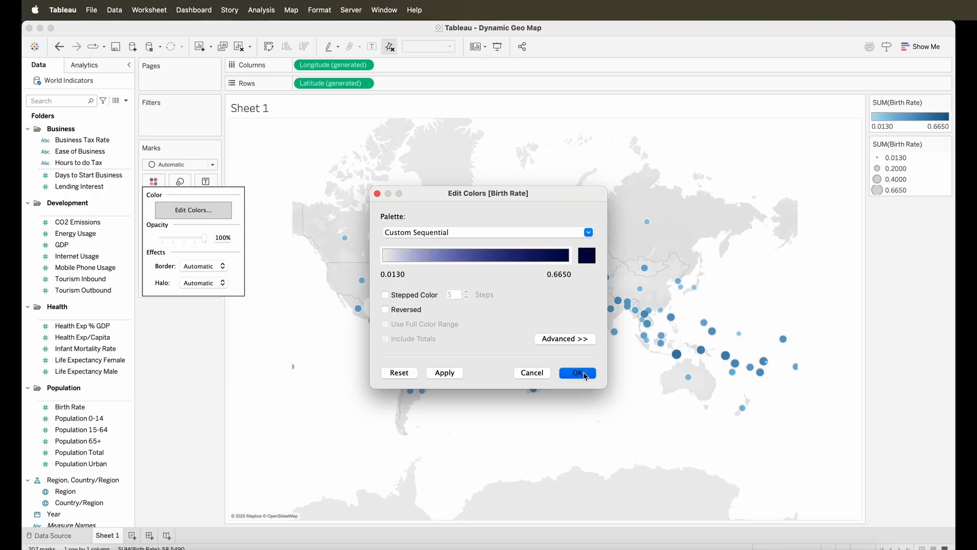
pyautogui.click(576, 373)
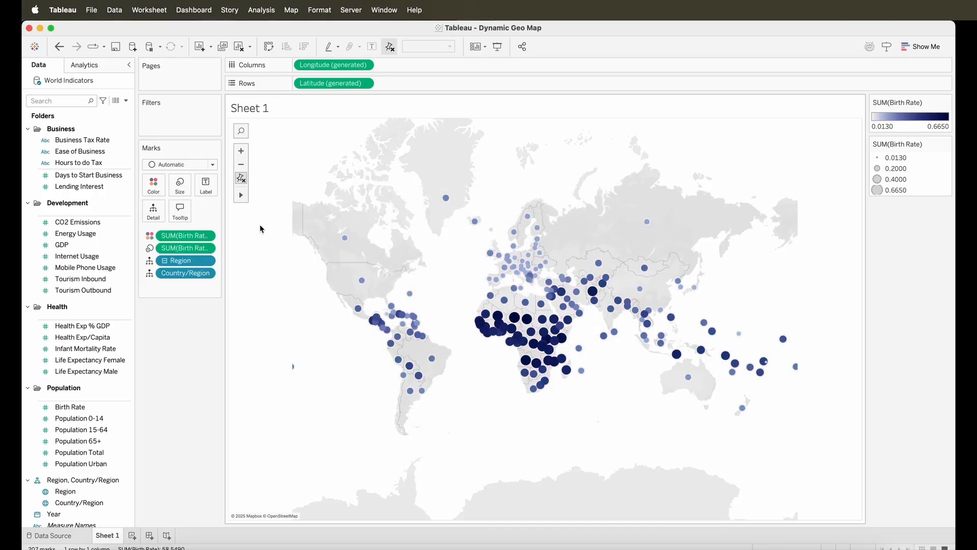
pyautogui.click(241, 165)
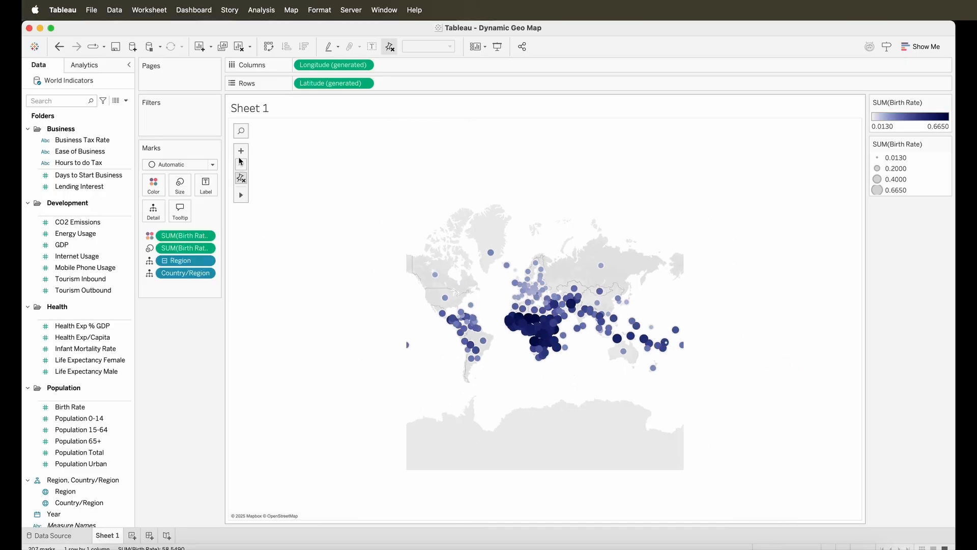
pyautogui.click(241, 150)
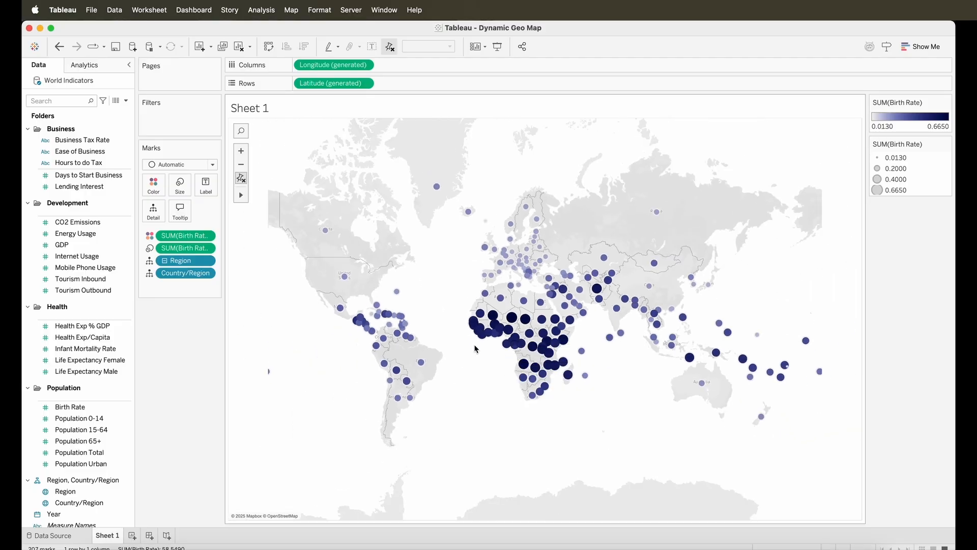
pyautogui.moveTo(544, 374)
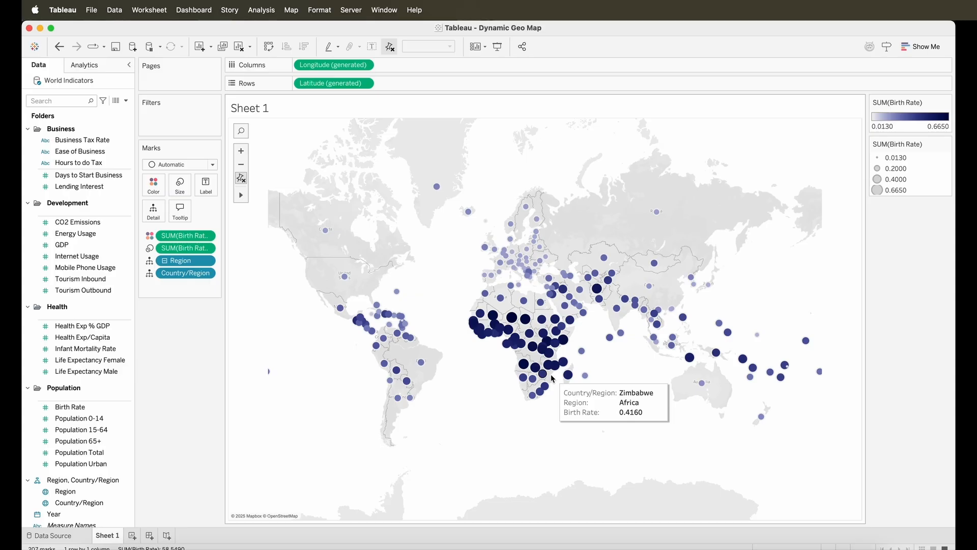
pyautogui.moveTo(497, 361)
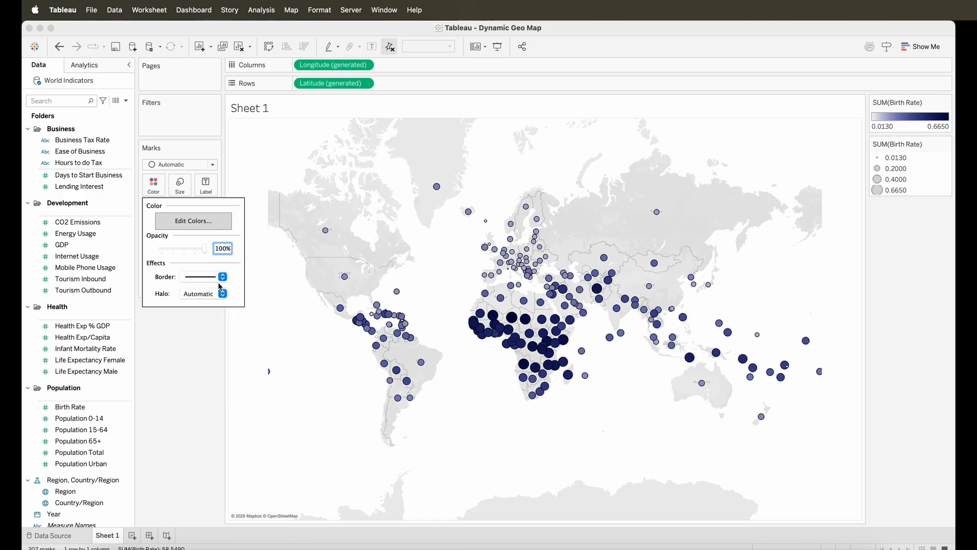
# Apply 100% opacity and a dark border to the bubbles and close the colour panel
pyautogui.click(221, 276)
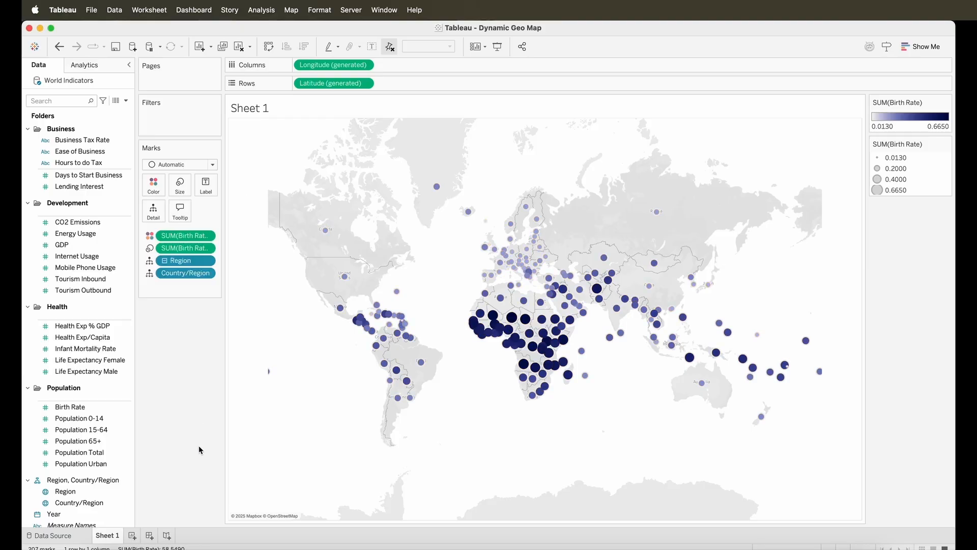
pyautogui.moveTo(417, 263)
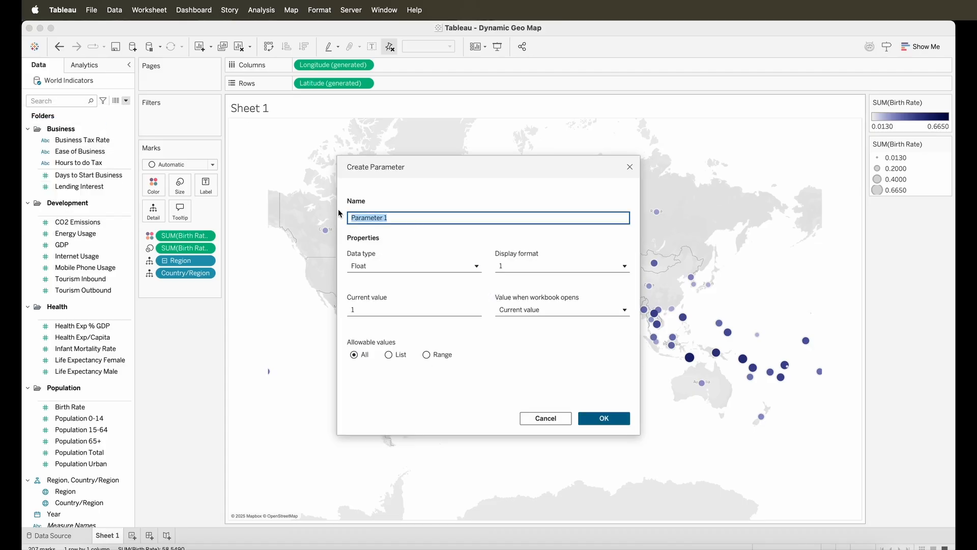
# Name the string parameter Select Measure and list Birth Rate, GDP and Total Population
pyautogui.write('Select Measure')
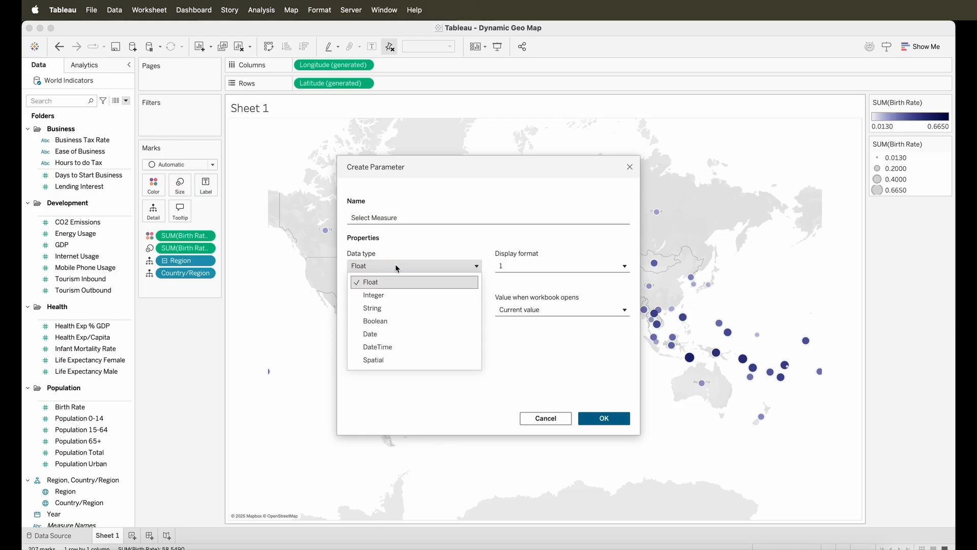
pyautogui.click(372, 308)
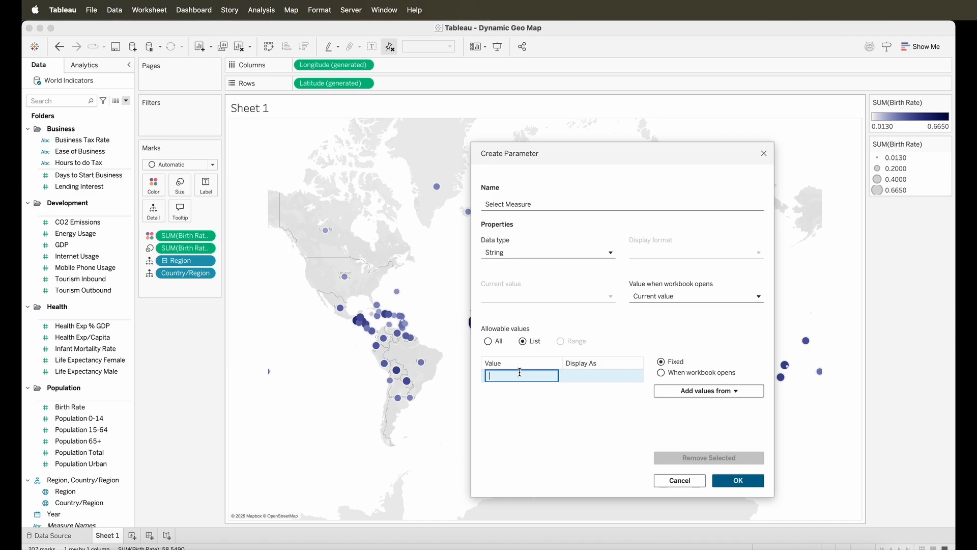
pyautogui.write('Birth Rate')
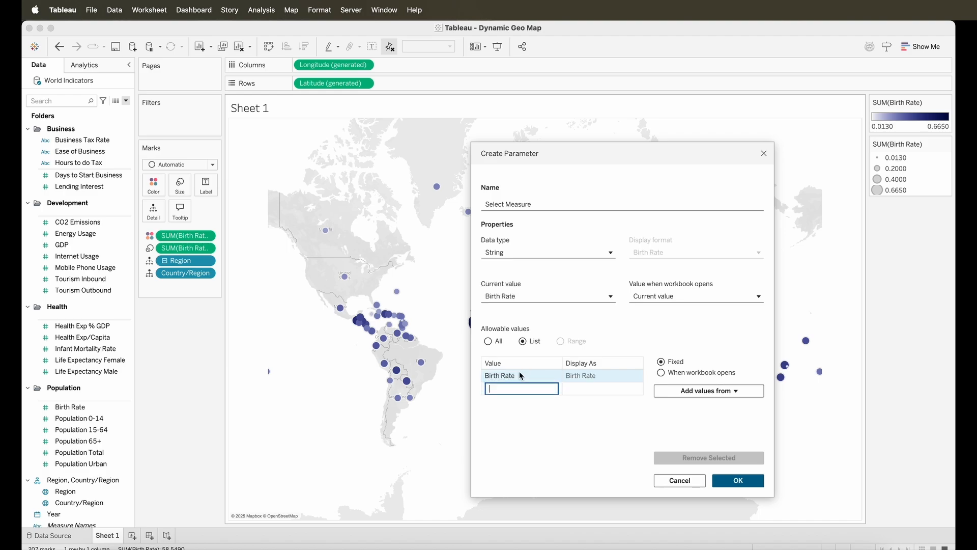
pyautogui.write('GDP')
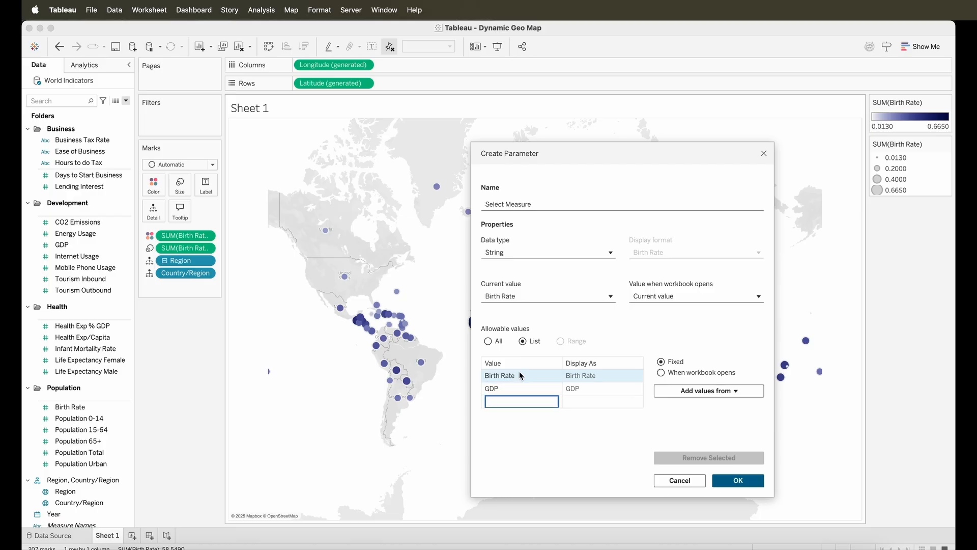
pyautogui.write('T')
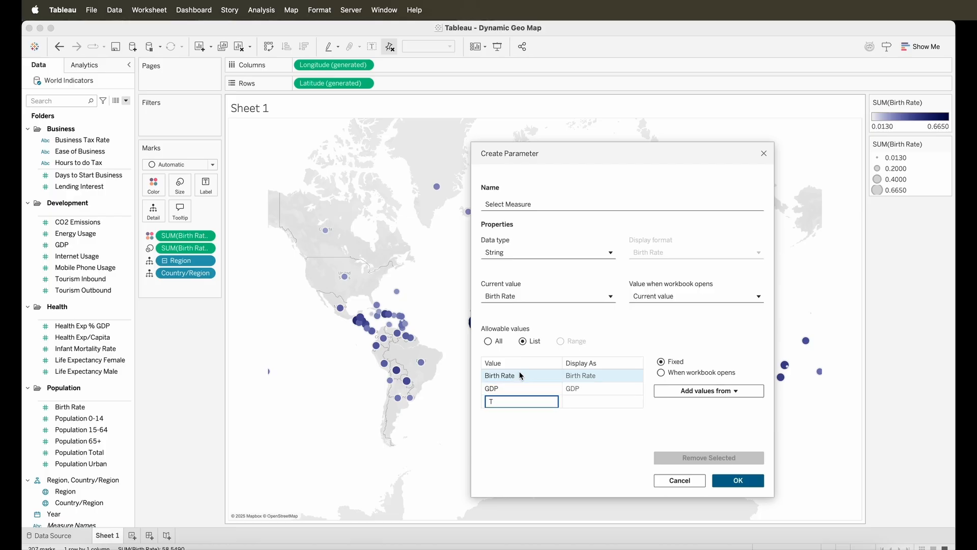
pyautogui.write('Total Population')
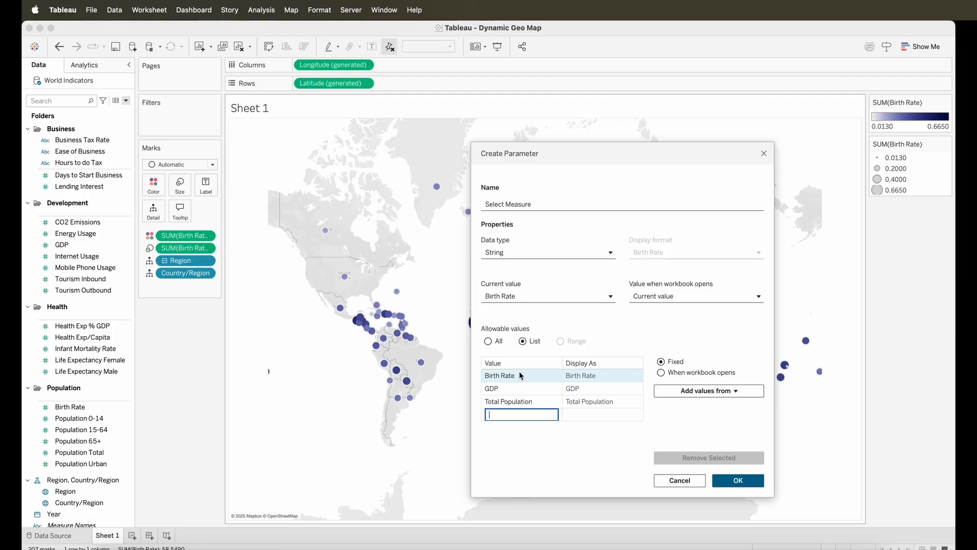
# Add Hours to do Tax and Life Expectancy Male to the parameter's value list
pyautogui.write('Hours to do Tax')
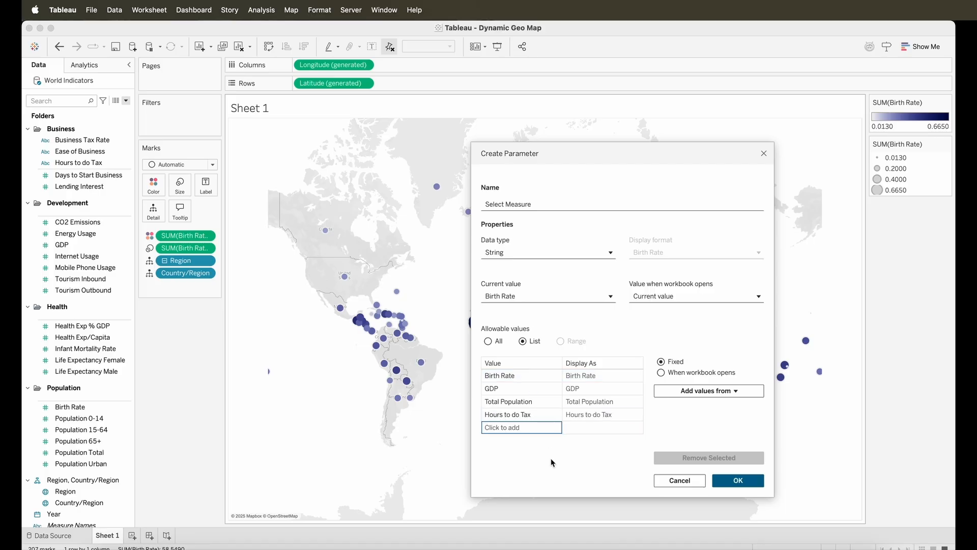
pyautogui.click(522, 427)
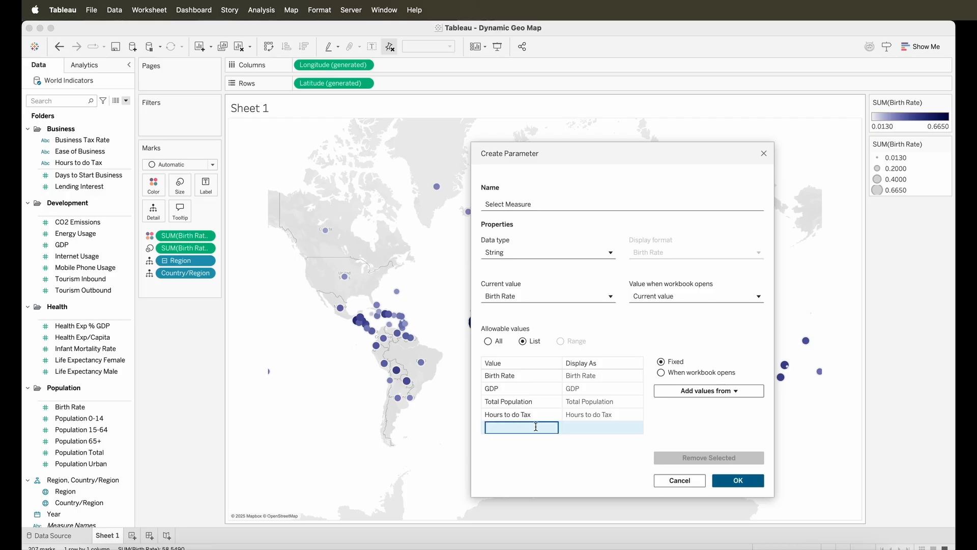
pyautogui.write('Life')
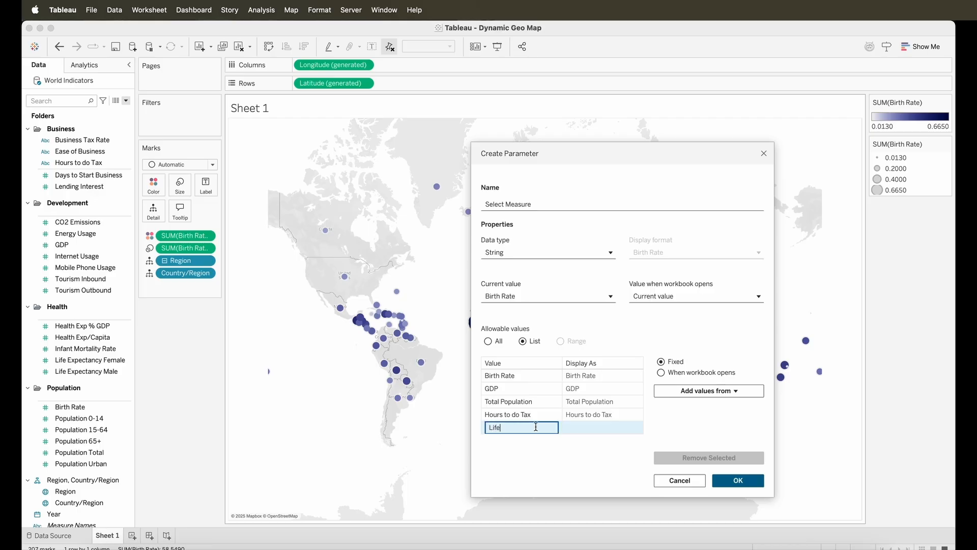
pyautogui.write('EXPEC')
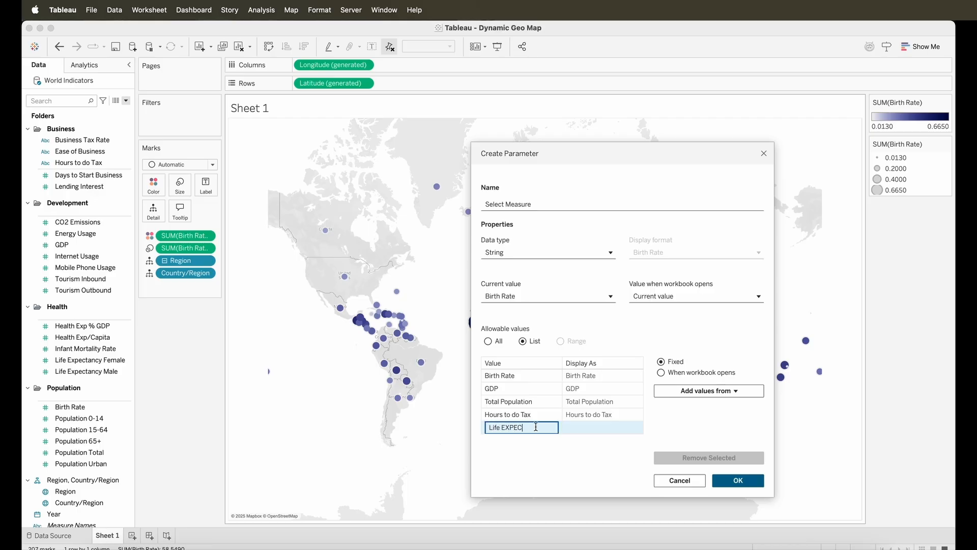
pyautogui.write('TANCY')
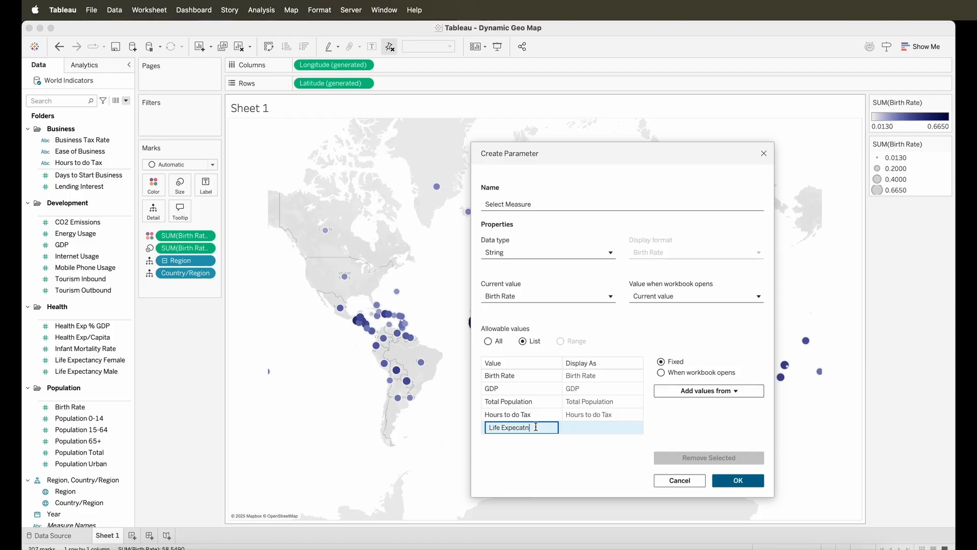
pyautogui.press('Backspace')
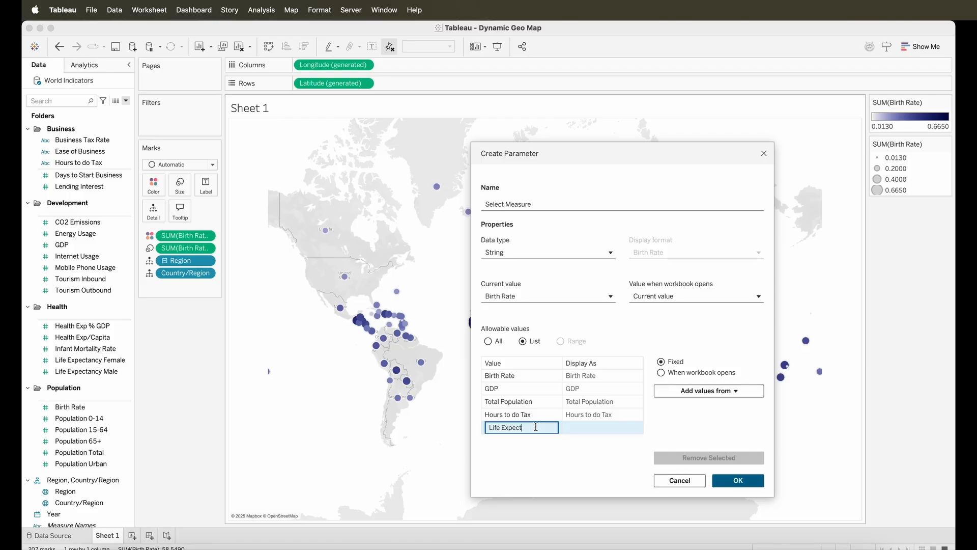
pyautogui.write('ancy Male')
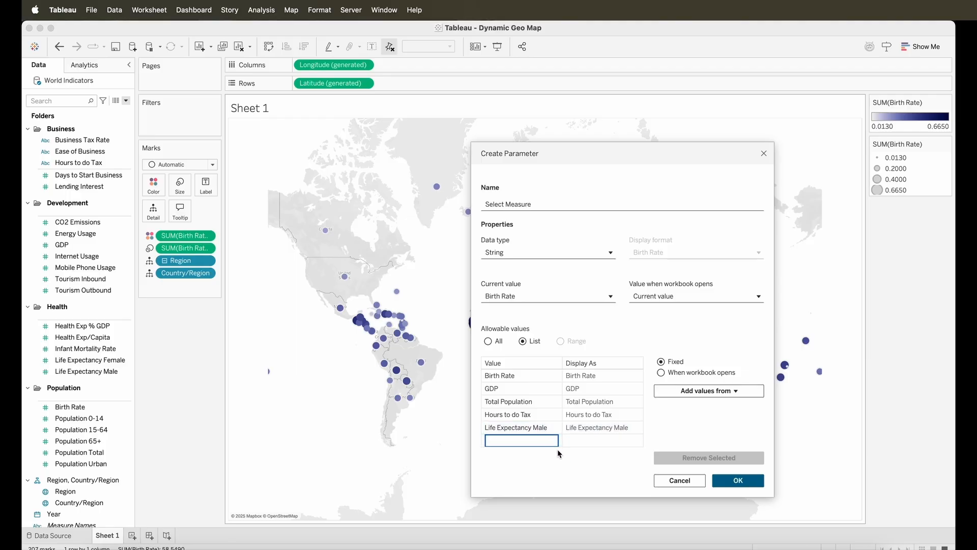
pyautogui.moveTo(754, 514)
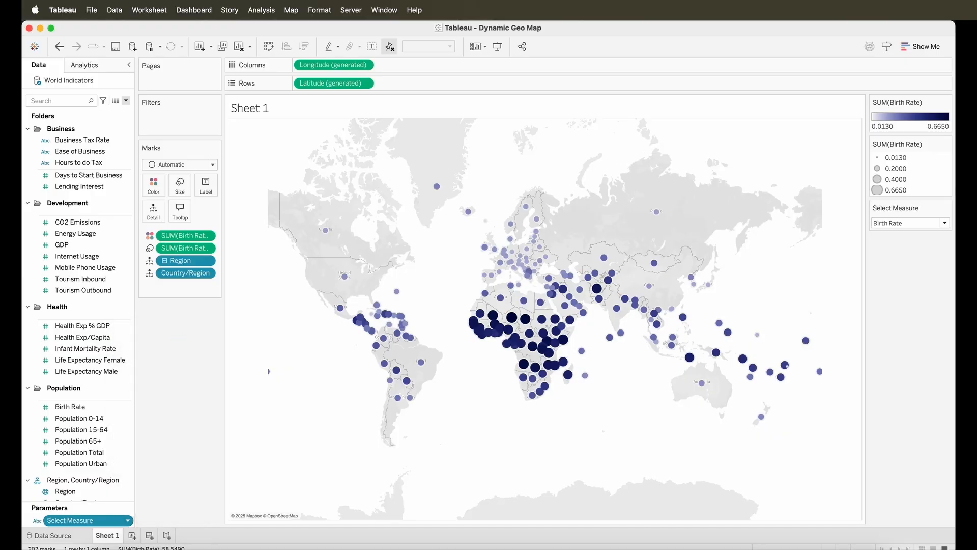
# Show Select Measure as a single-value list and test GDP before returning to Birth Rate
pyautogui.click(945, 207)
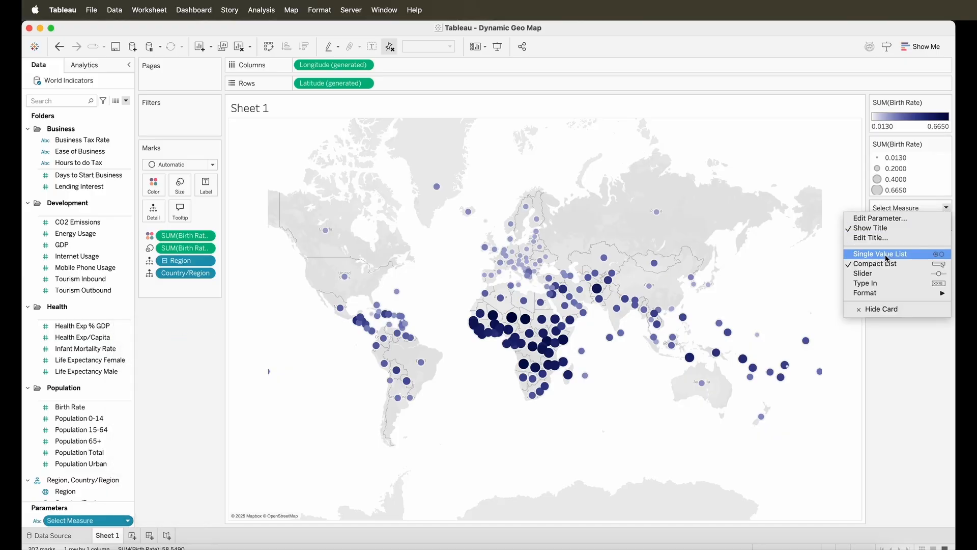
pyautogui.click(880, 253)
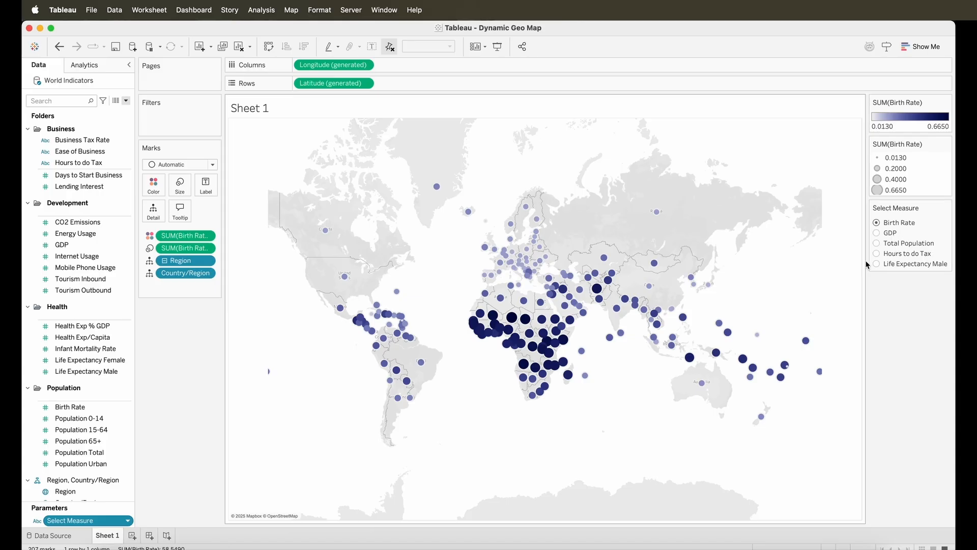
pyautogui.moveTo(132, 122)
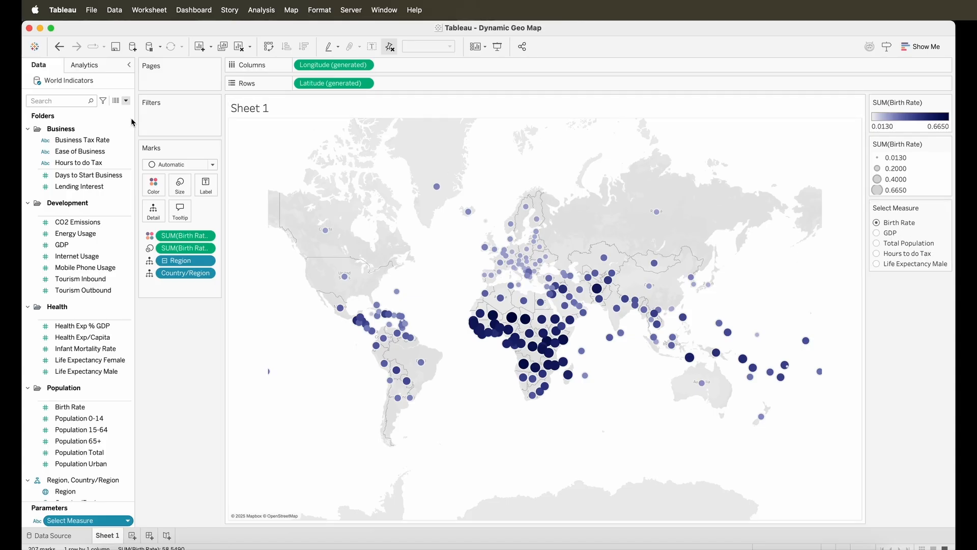
pyautogui.click(877, 233)
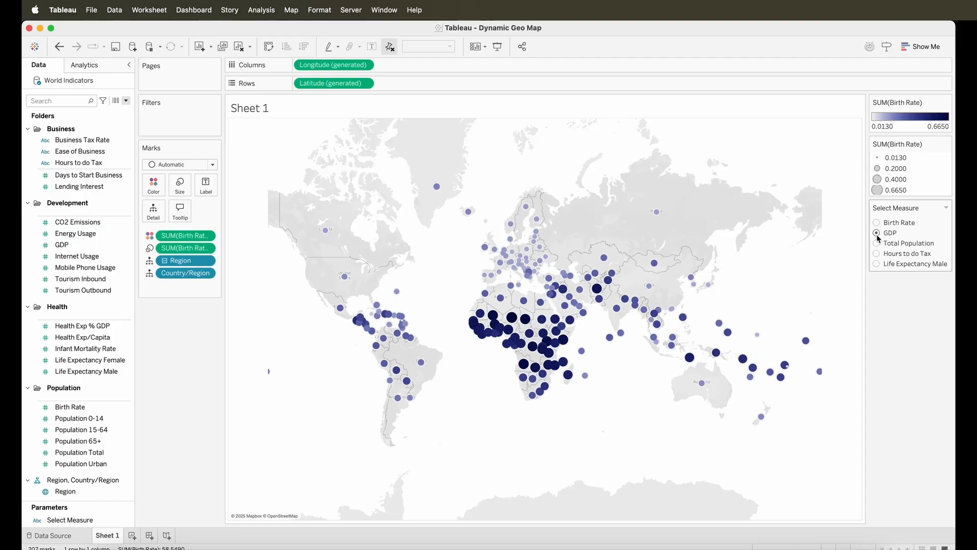
pyautogui.click(877, 222)
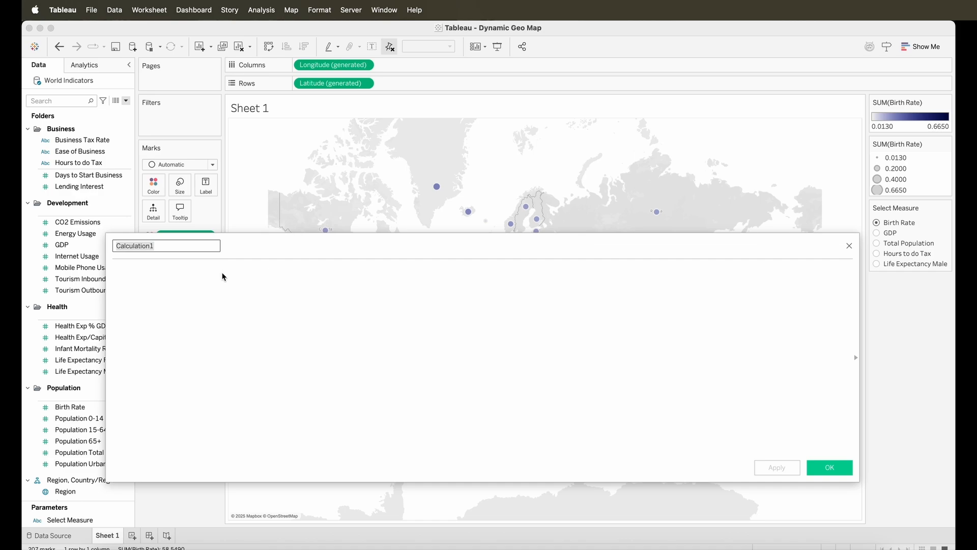
# Name the field Selected Measure with IF [Select Measure]='Birth Rate' then [Birth Rate]
pyautogui.write('Selected Me')
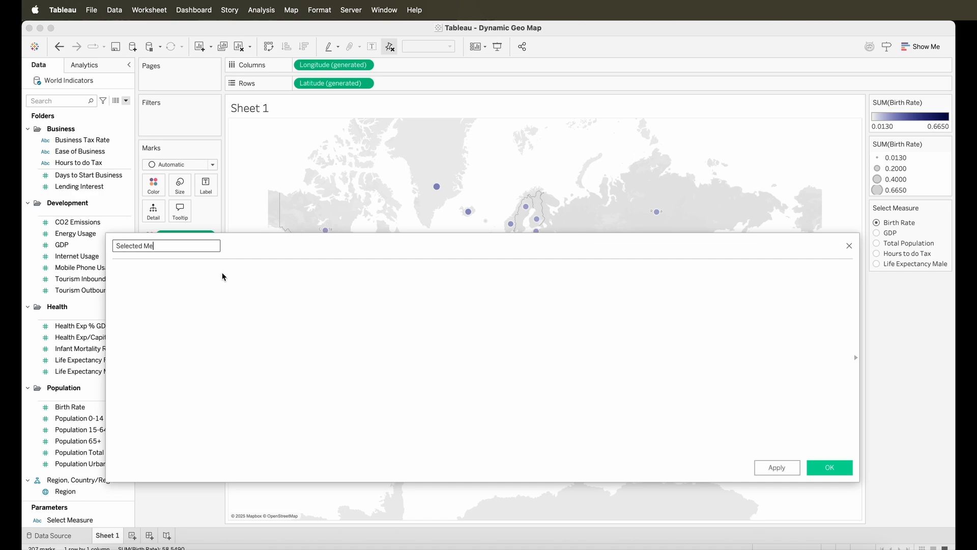
pyautogui.write('IF')
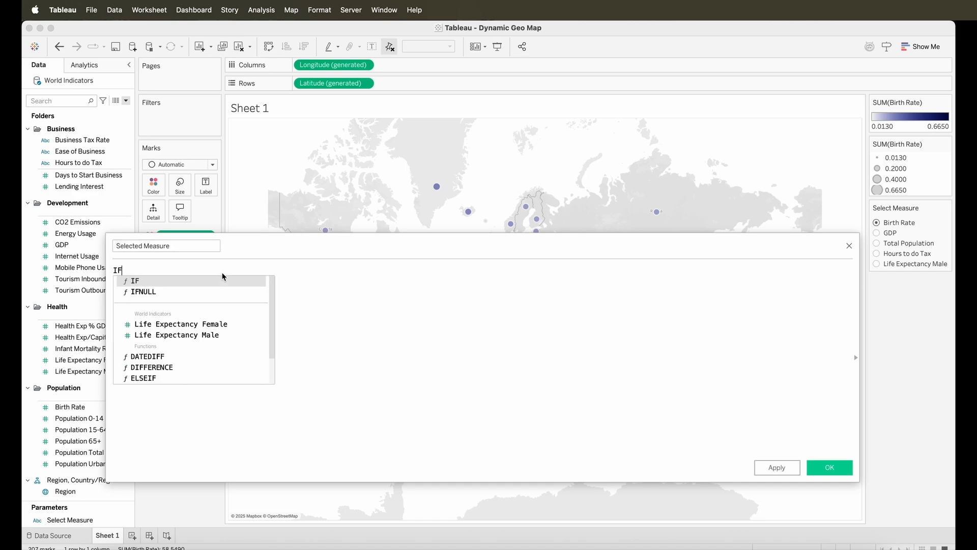
pyautogui.write('Sele')
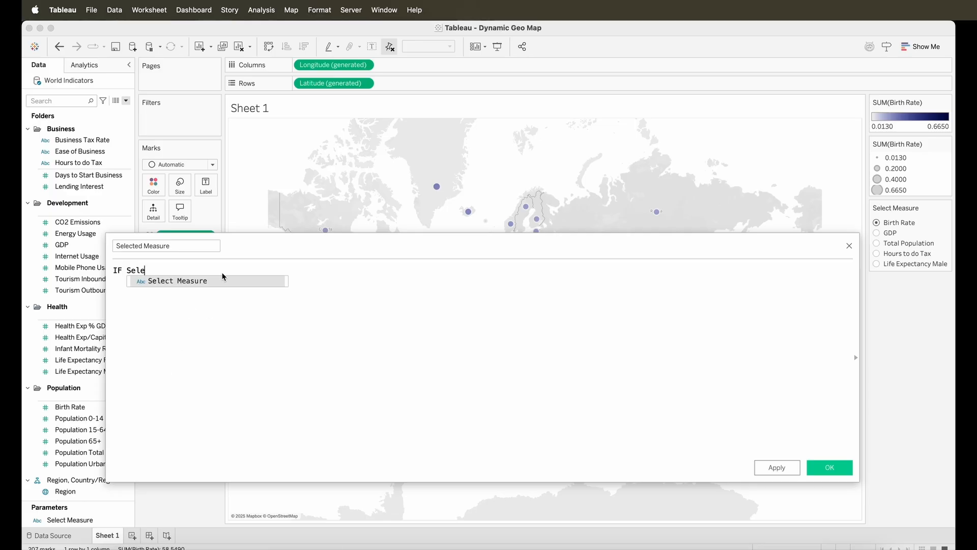
pyautogui.click(178, 280)
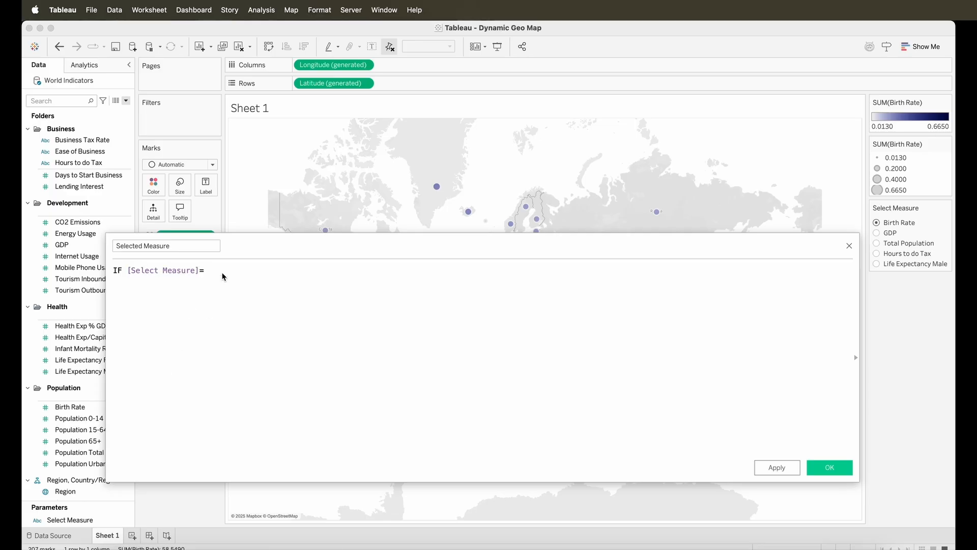
pyautogui.write("'Birth Rat")
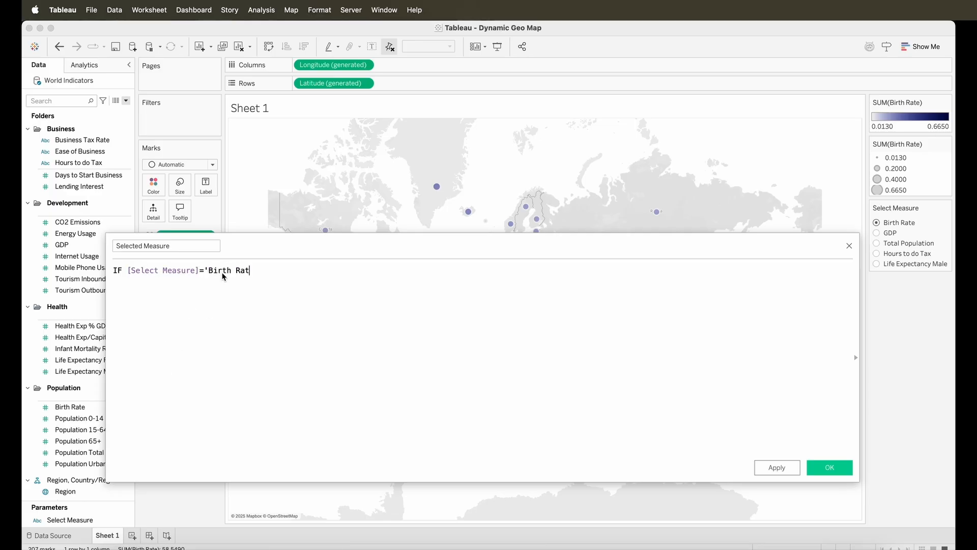
pyautogui.write("e'")
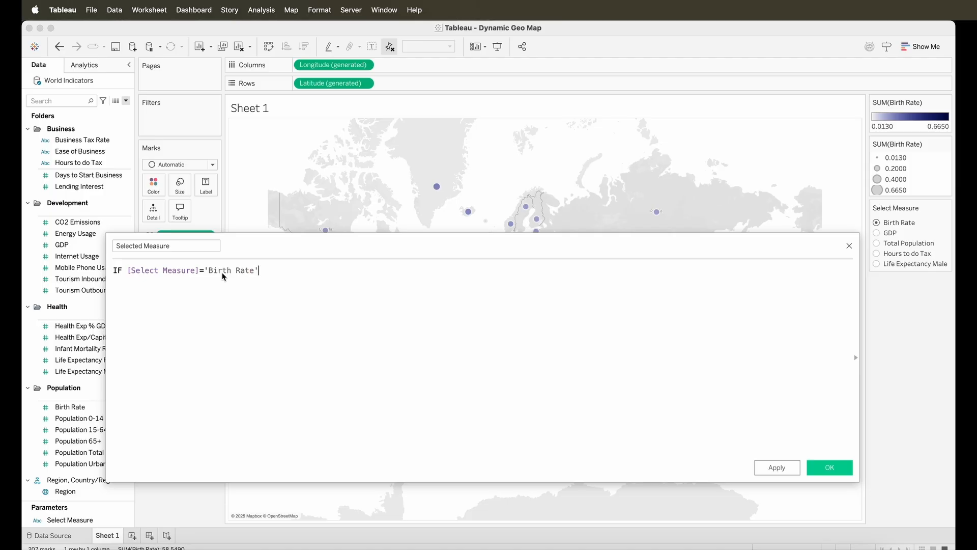
pyautogui.write('then BI')
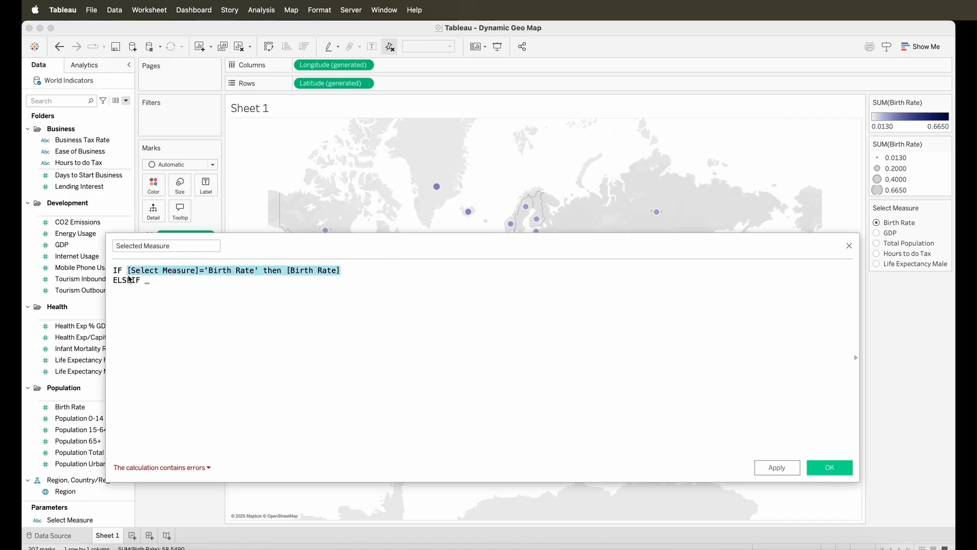
pyautogui.write("[Select Measure]='Birth Rate' then [Birth Rate]")
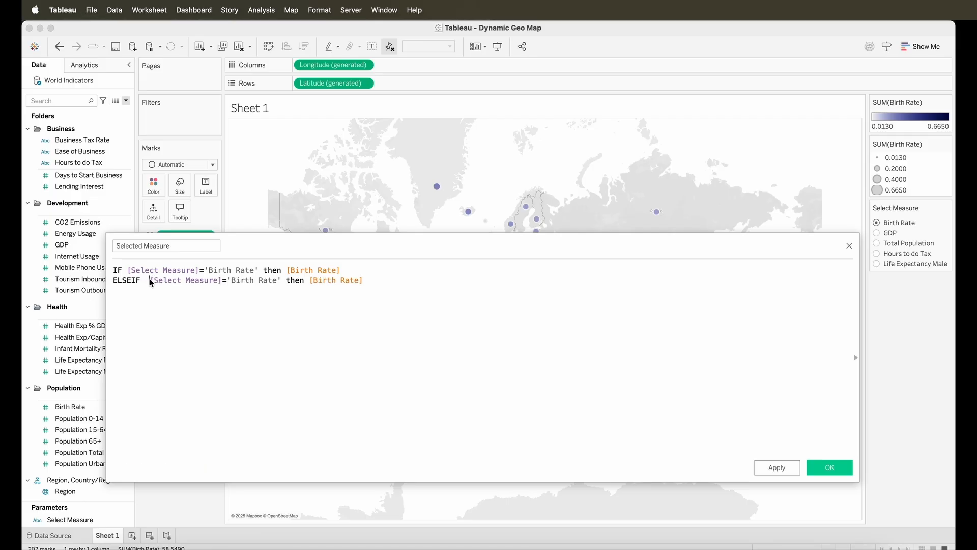
# Turn the copied line into an ELSEIF branch returning [GDP] when Select Measure is 'GDP'
pyautogui.doubleClick(255, 280)
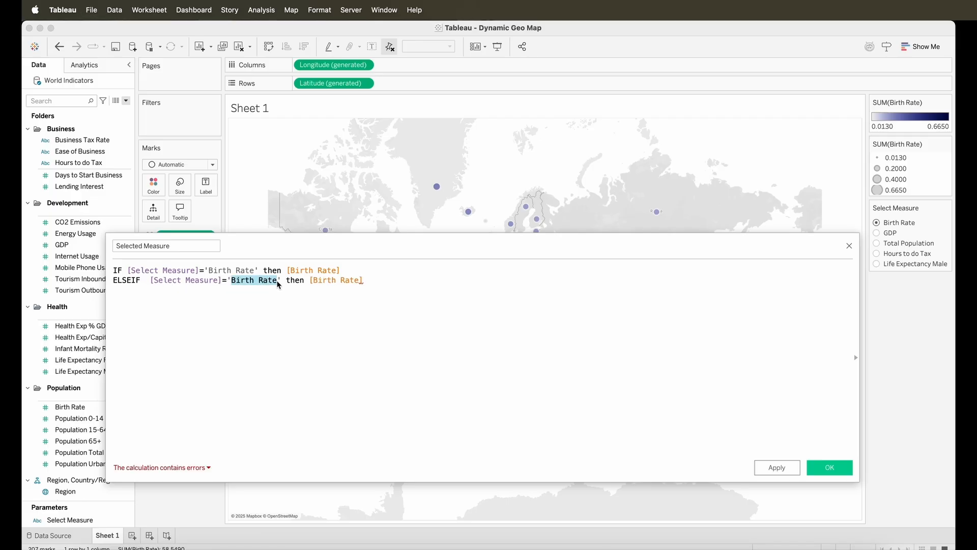
pyautogui.write('GDP')
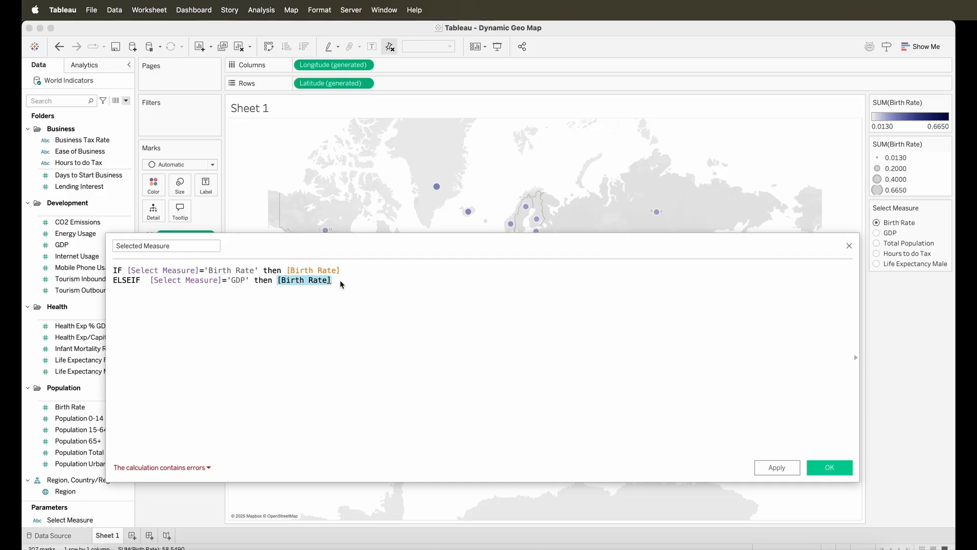
pyautogui.write('GDP')
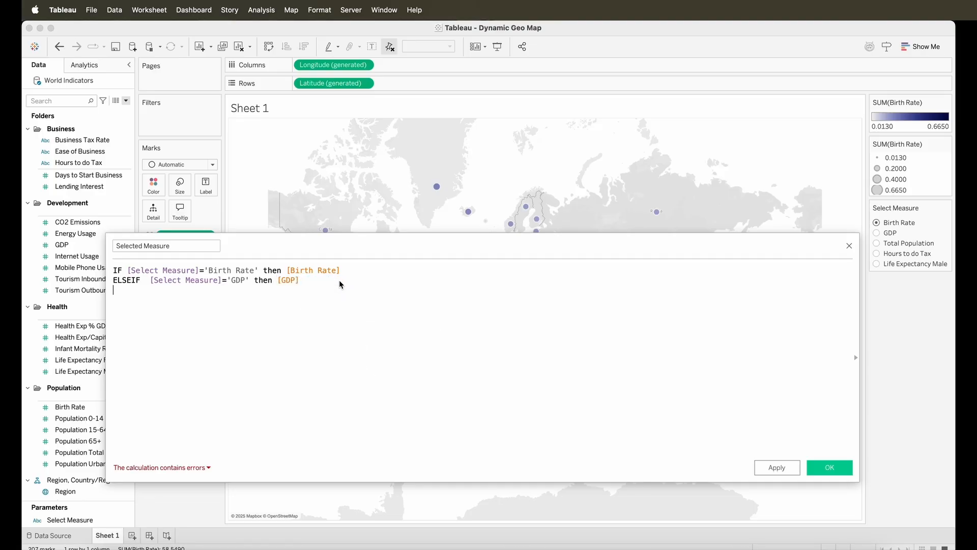
pyautogui.write("[Select Measure]='Birth Rate' then [Birth Rate]")
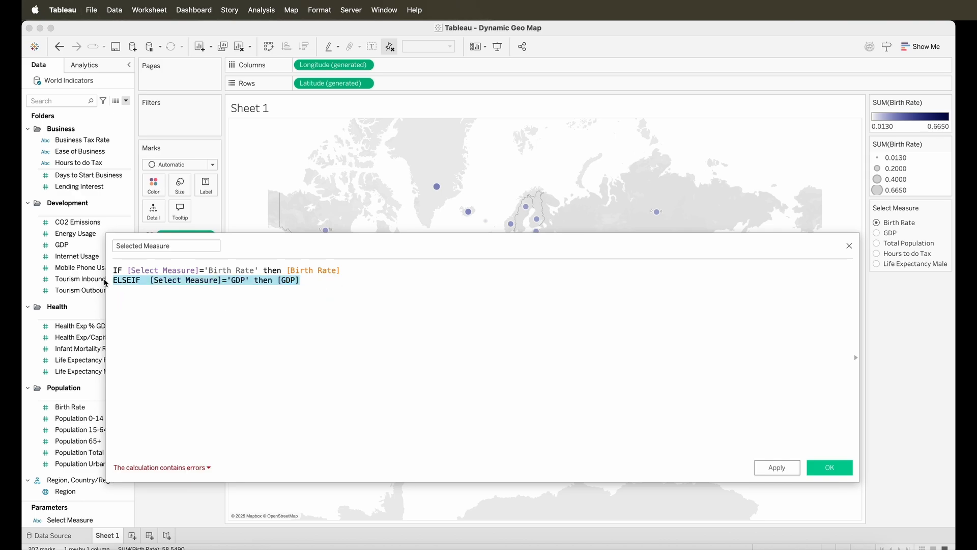
# Add an ELSEIF branch returning [Population Total] for 'Total Population'
pyautogui.write("ELSEIF  [Select Measure]='GDP' then [GDP]")
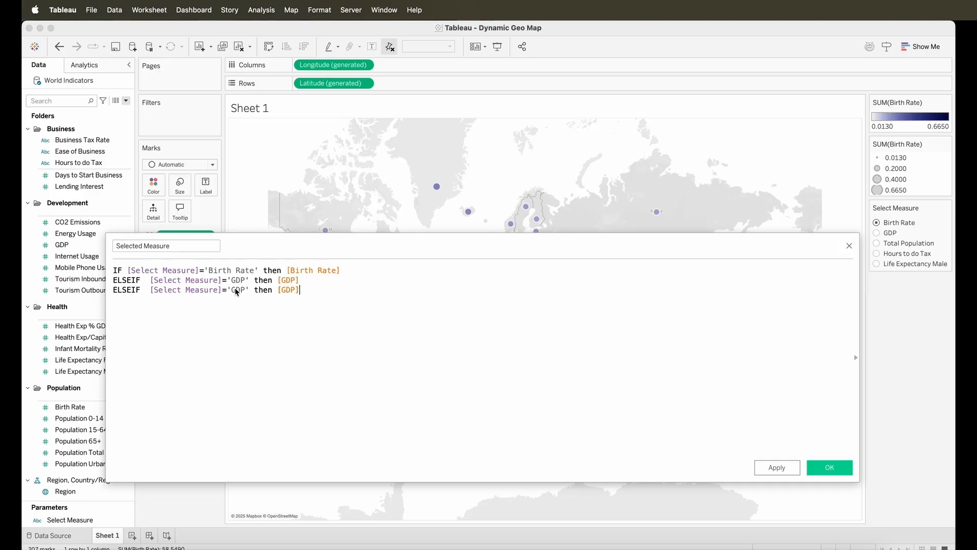
pyautogui.write('T')
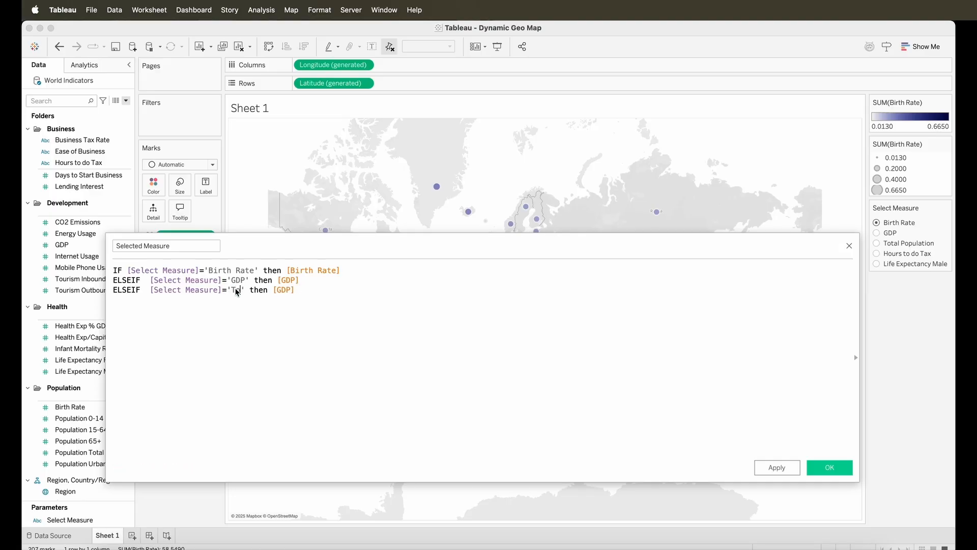
pyautogui.write('otal Population')
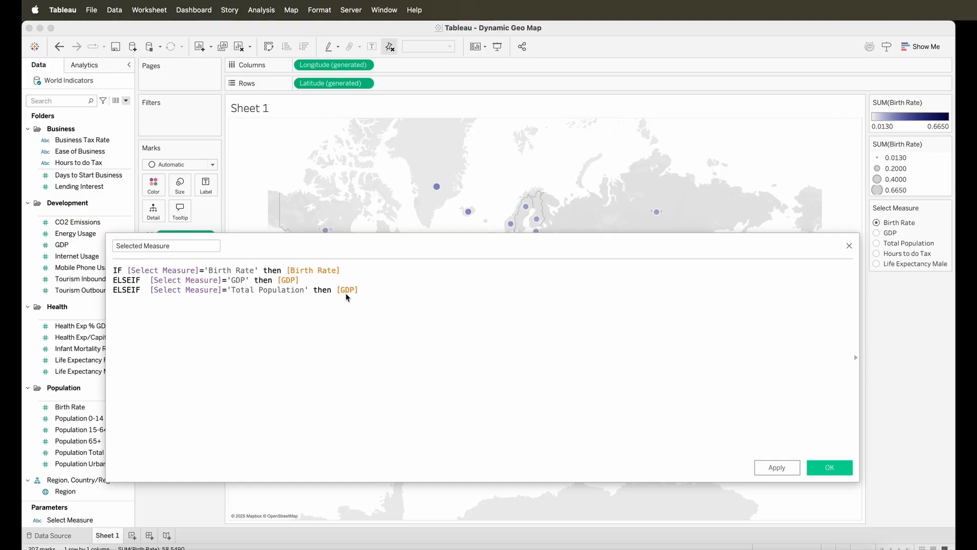
pyautogui.write('total')
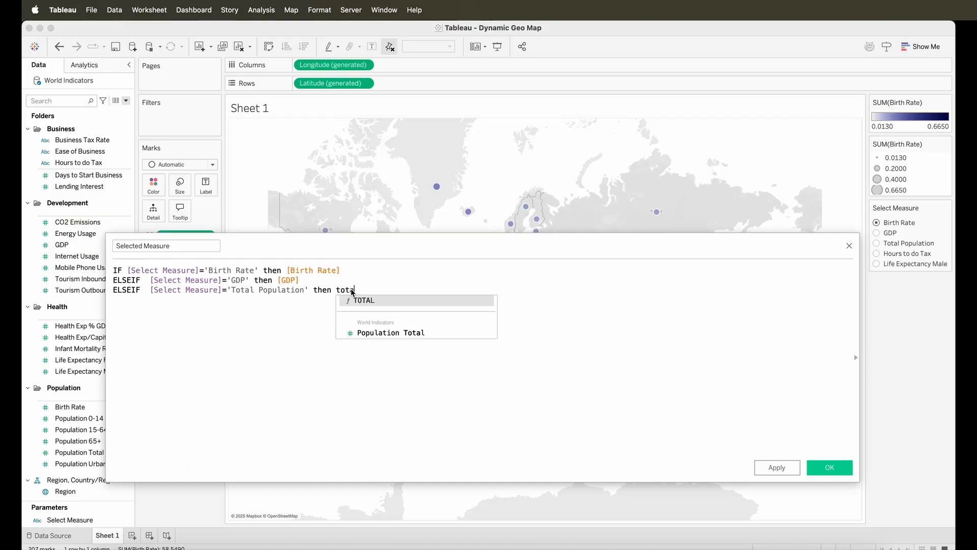
pyautogui.click(391, 332)
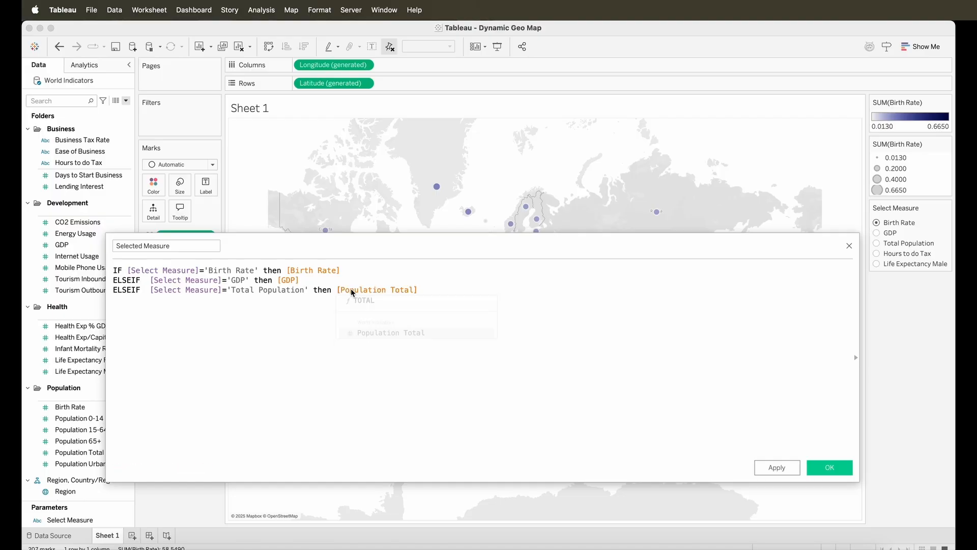
# Add an ELSEIF branch returning [Hours to do Tax] for 'Hours to do Tax'
pyautogui.write("ELSEIF  [Select Measure]='GDP' then [GDP]")
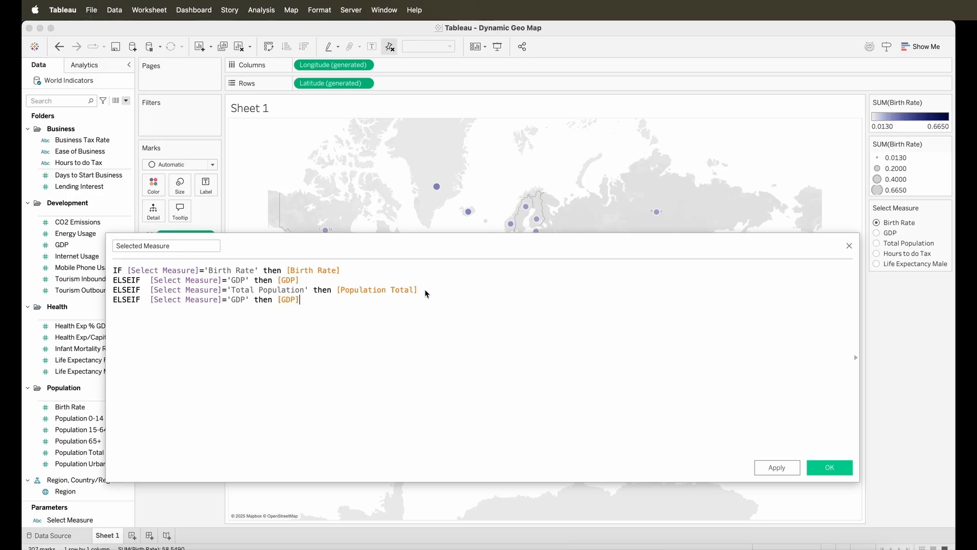
pyautogui.doubleClick(236, 300)
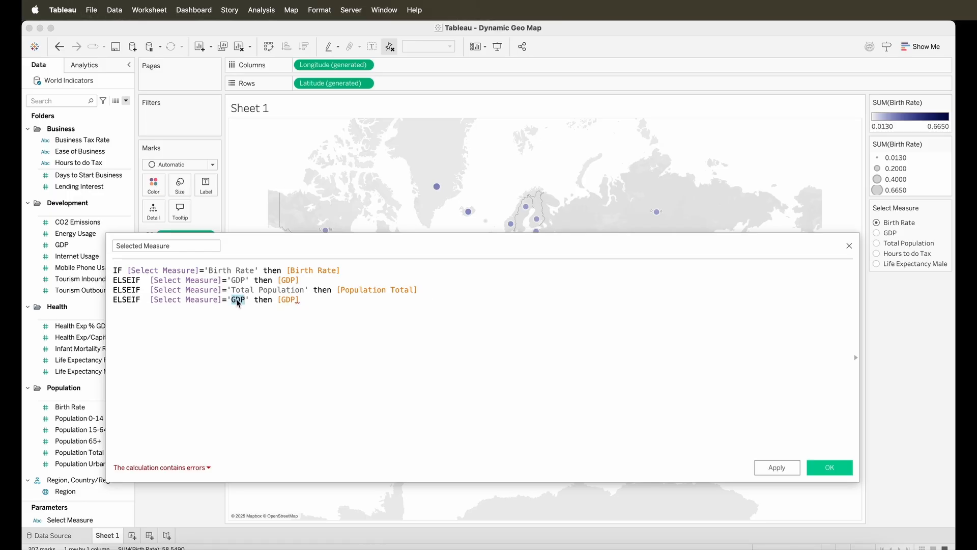
pyautogui.write('Hours to do Ta')
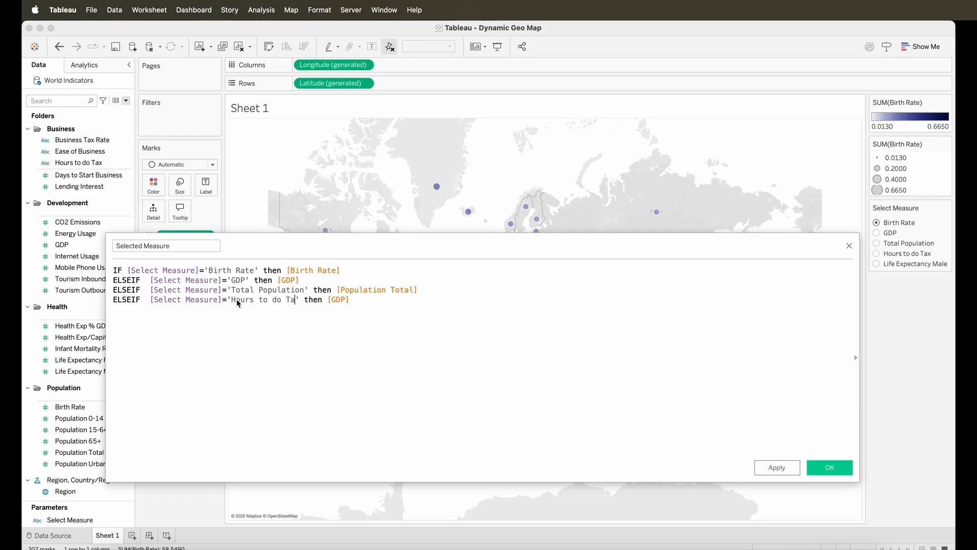
pyautogui.write('H')
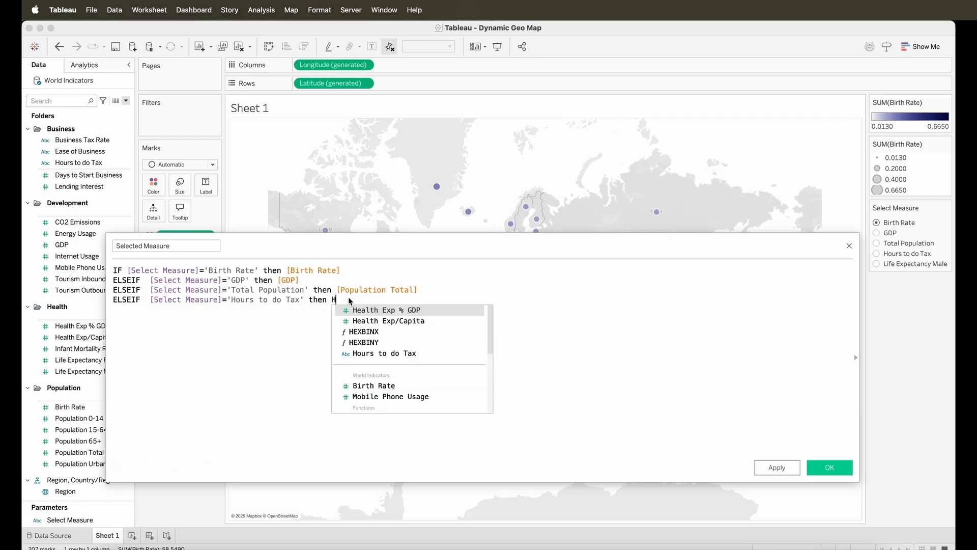
pyautogui.click(387, 353)
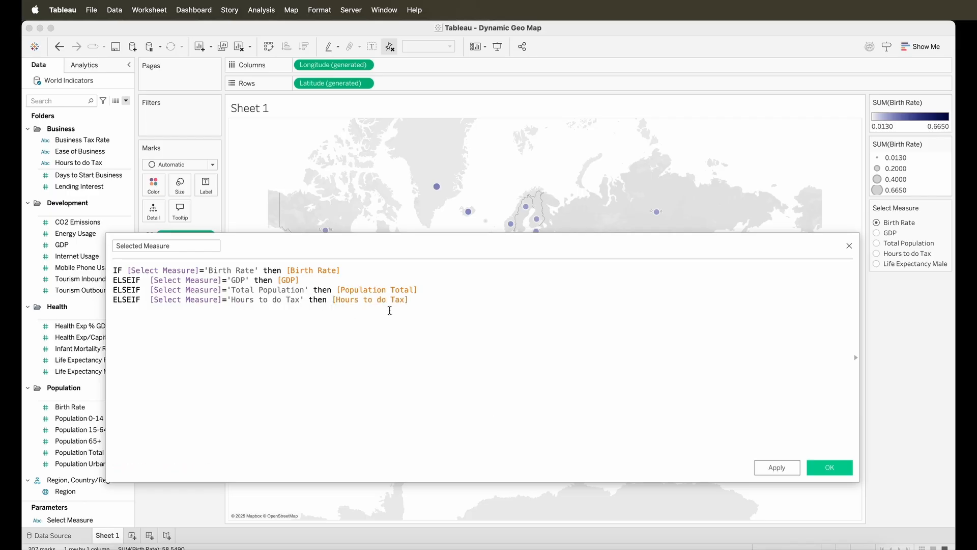
# Finish with ELSE [Life Expectancy Male] and END
pyautogui.write('ELSE')
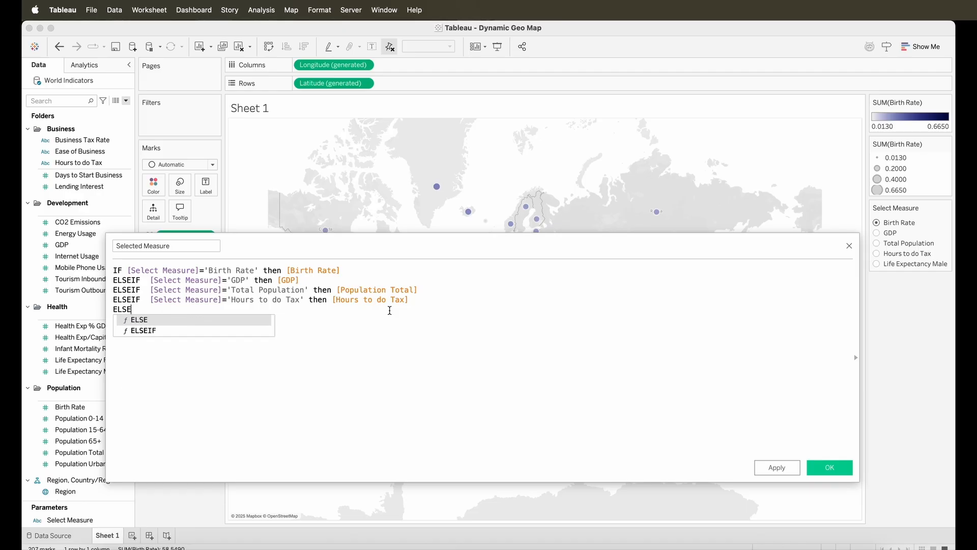
pyautogui.write('Life Expectancy Male]')
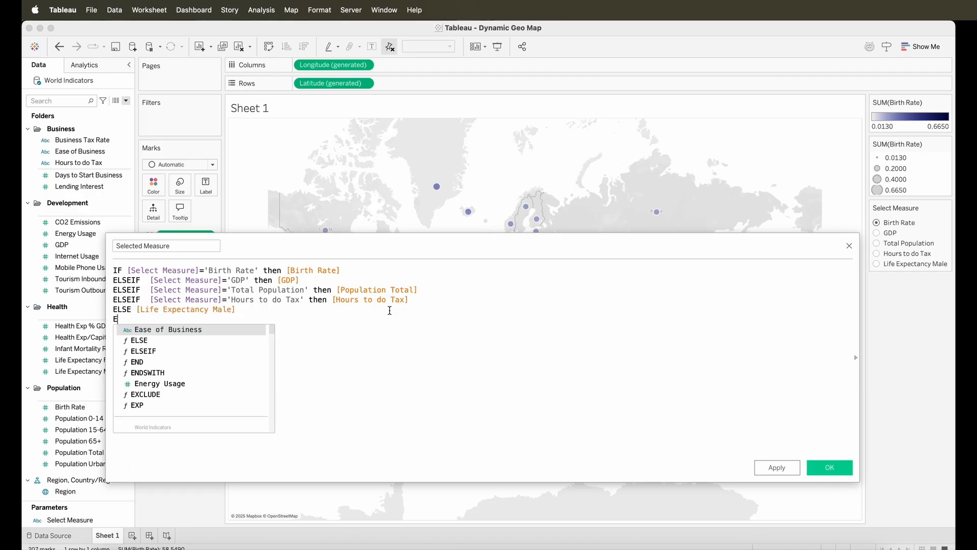
pyautogui.write('ND')
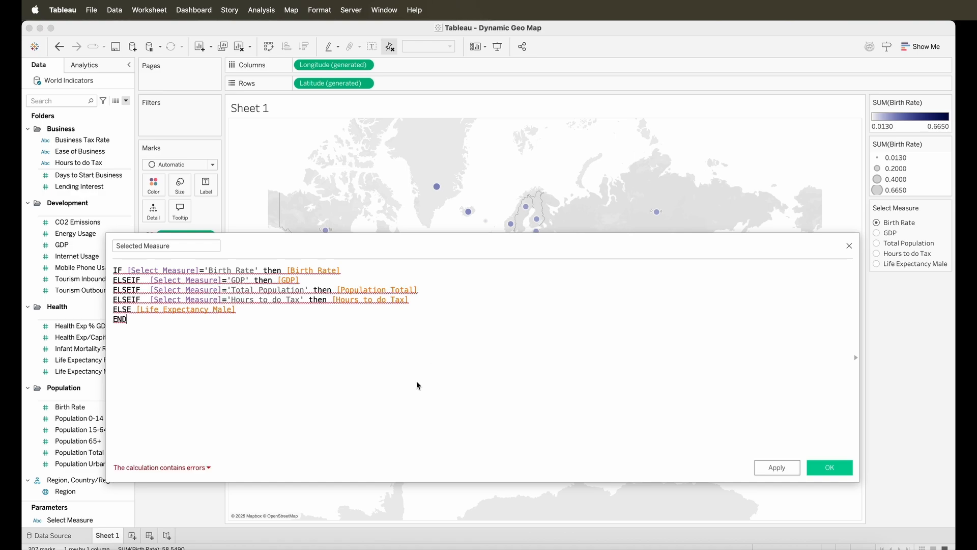
pyautogui.moveTo(427, 400)
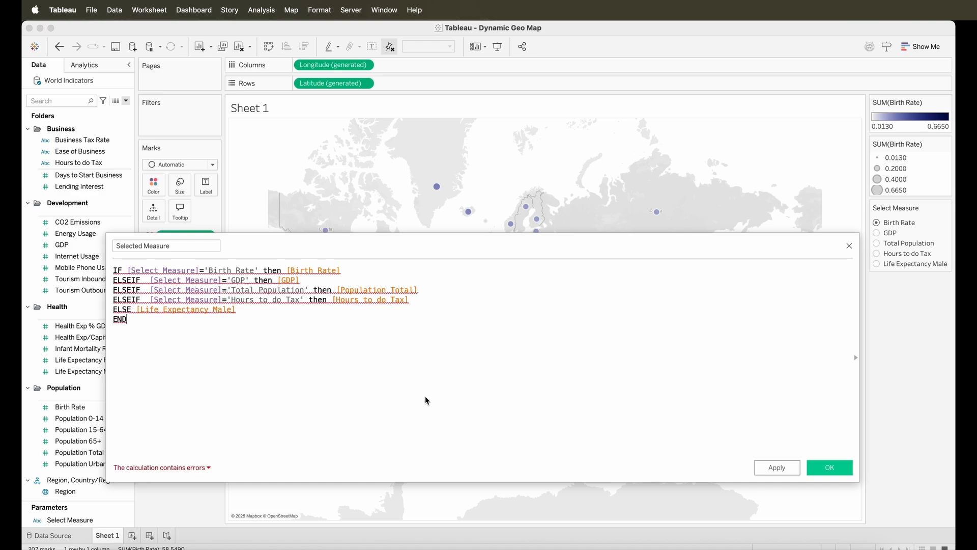
pyautogui.moveTo(380, 401)
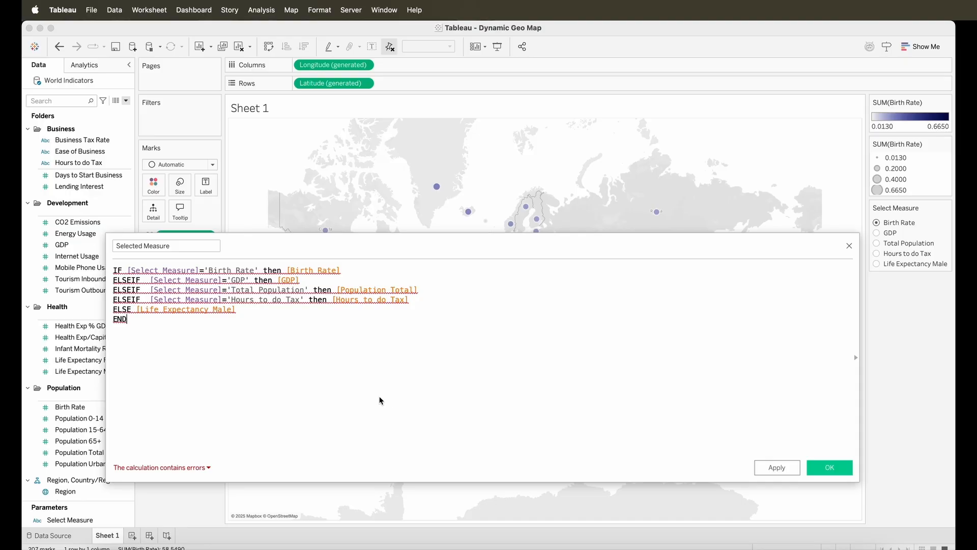
pyautogui.moveTo(199, 470)
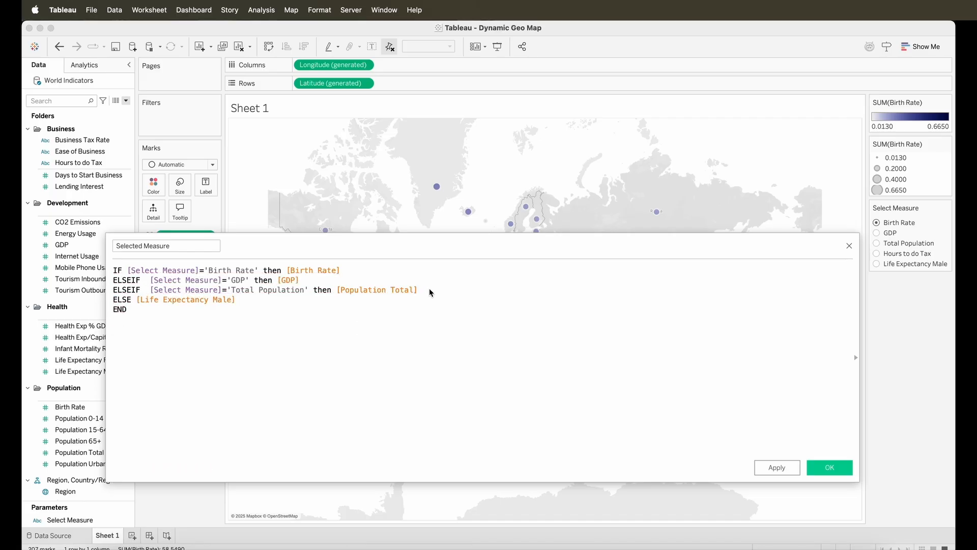
# Save the Selected Measure calculation without the Hours to do Tax ELSEIF line
pyautogui.click(424, 289)
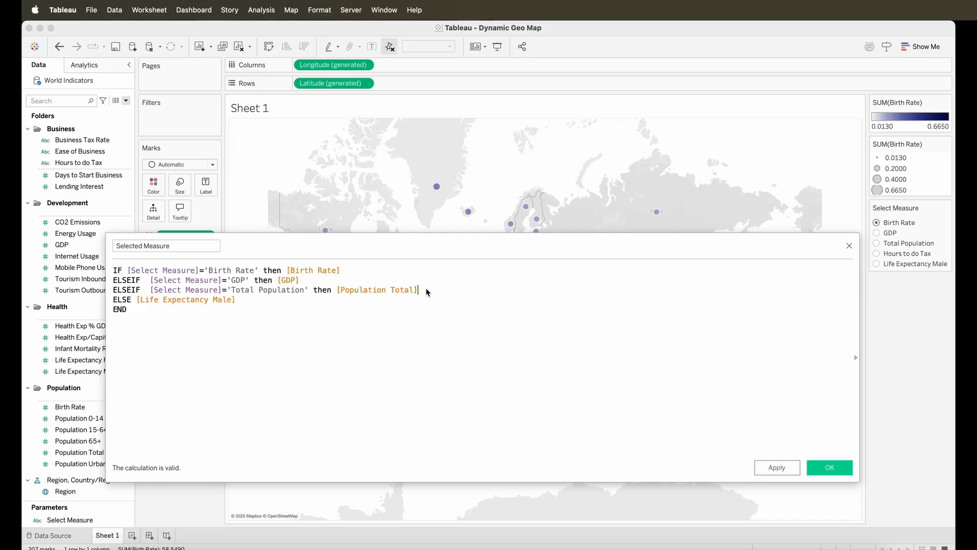
pyautogui.click(829, 467)
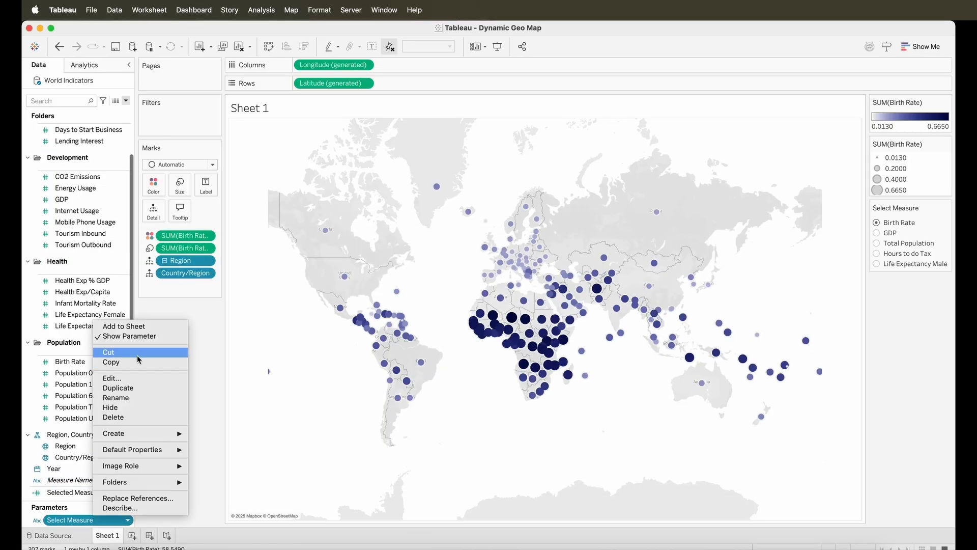
# Remove Hours to do Tax from the Select Measure parameter's list, leaving four measures
pyautogui.click(111, 377)
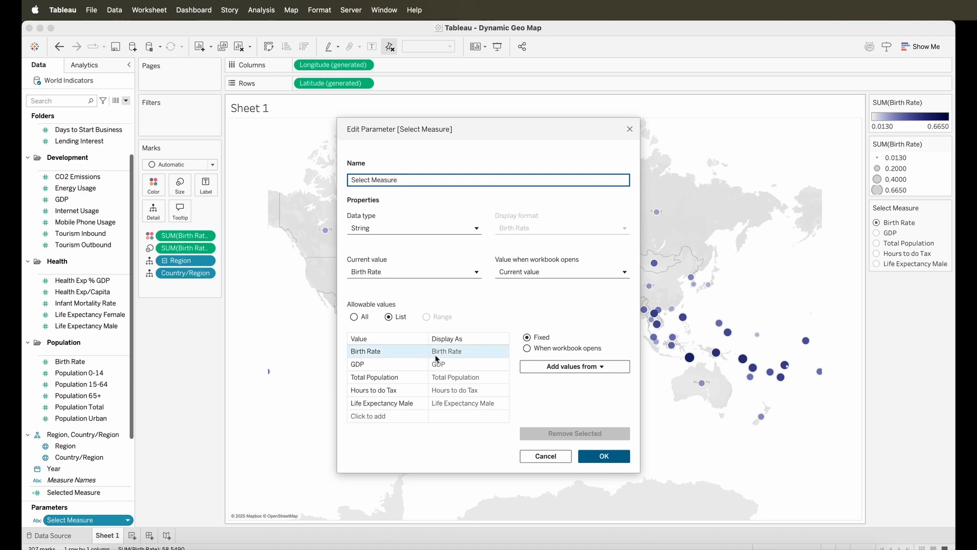
pyautogui.click(374, 390)
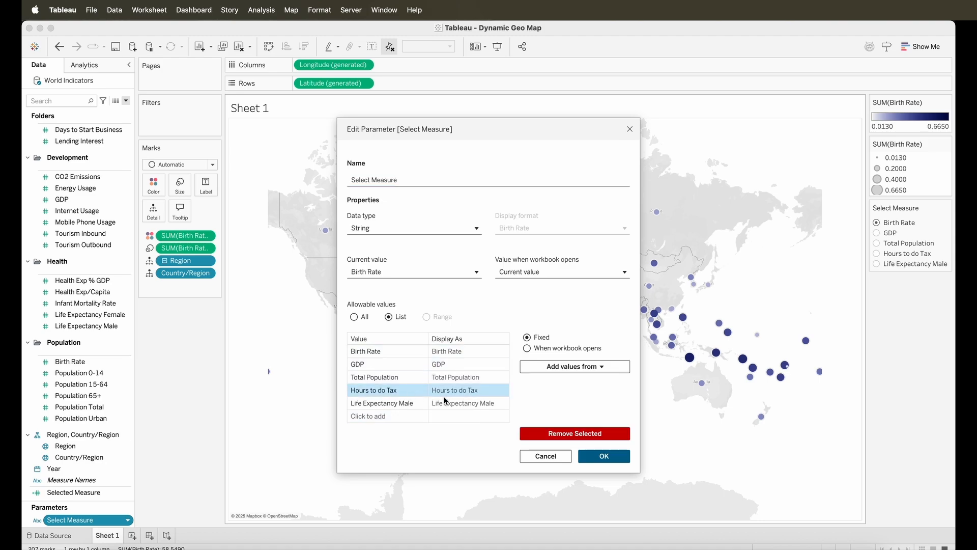
pyautogui.click(602, 456)
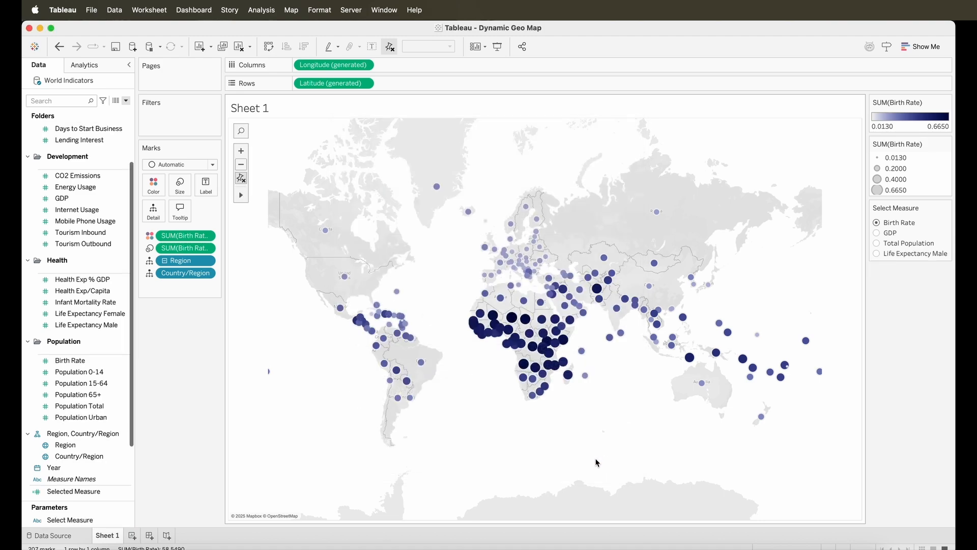
pyautogui.click(86, 325)
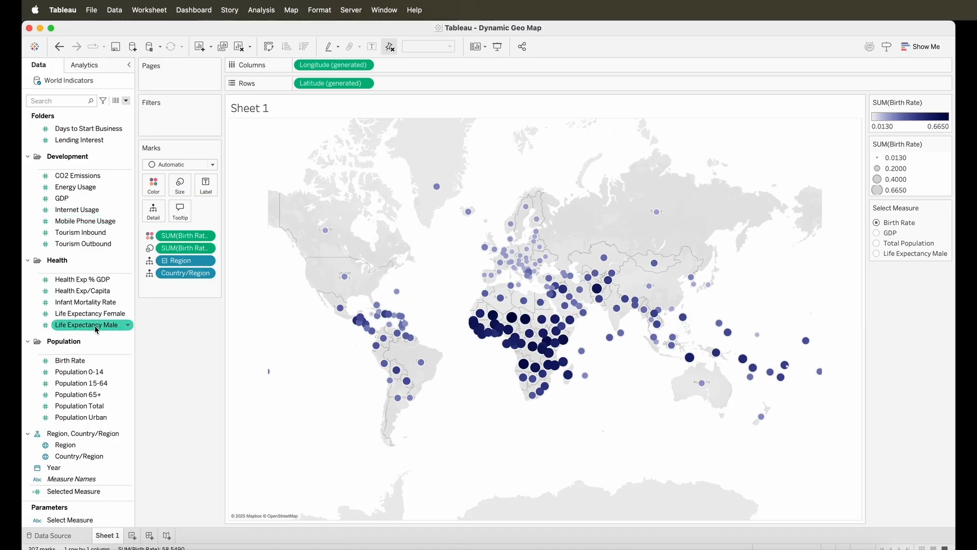
pyautogui.click(73, 491)
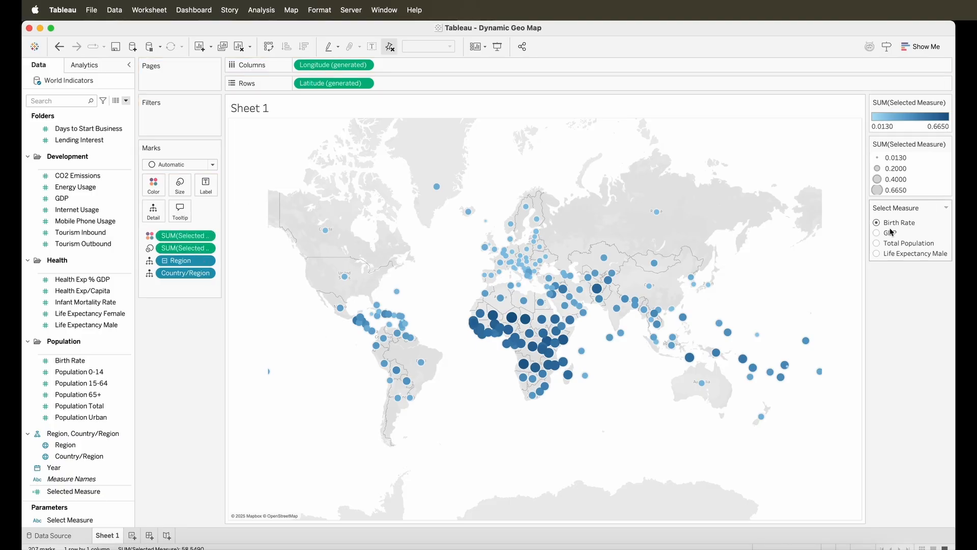
# Test the Select Measure control with GDP and Life Expectancy Male, then return to Birth Rate
pyautogui.click(878, 233)
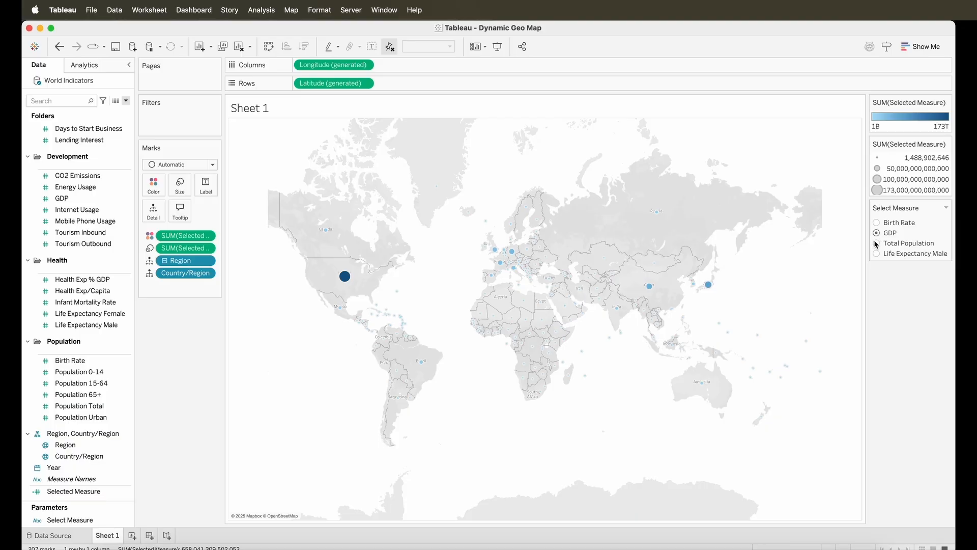
pyautogui.click(877, 275)
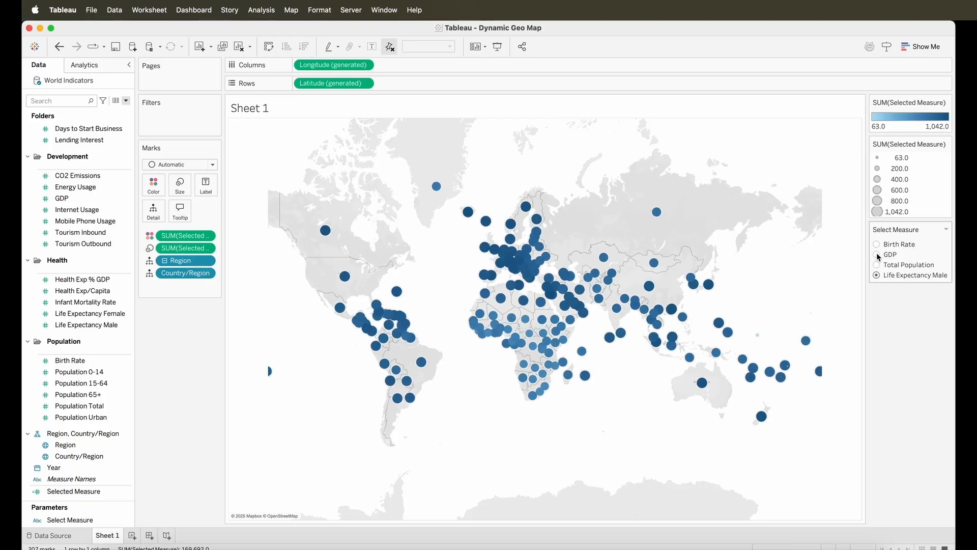
pyautogui.click(877, 222)
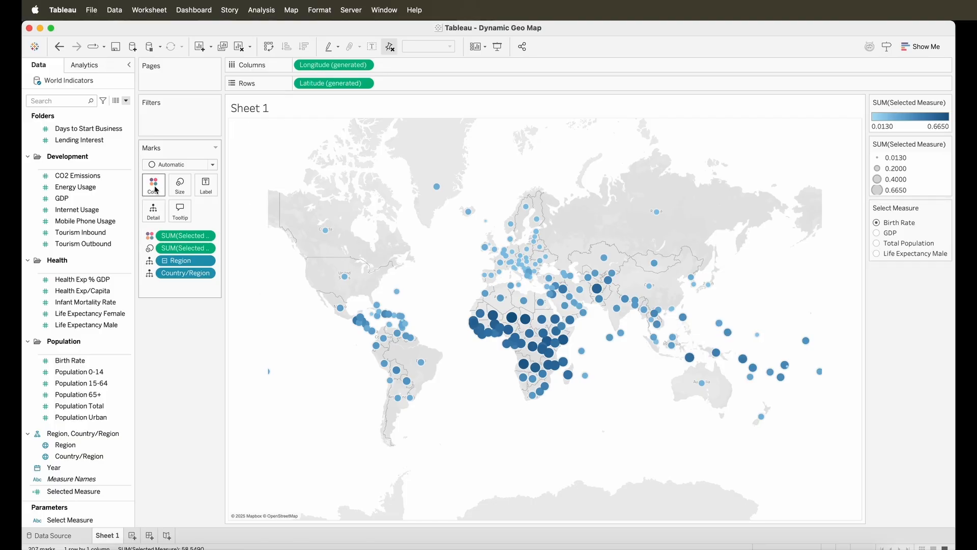
# Give the bubbles a darker blue sequential gradient via Edit Colors
pyautogui.click(153, 184)
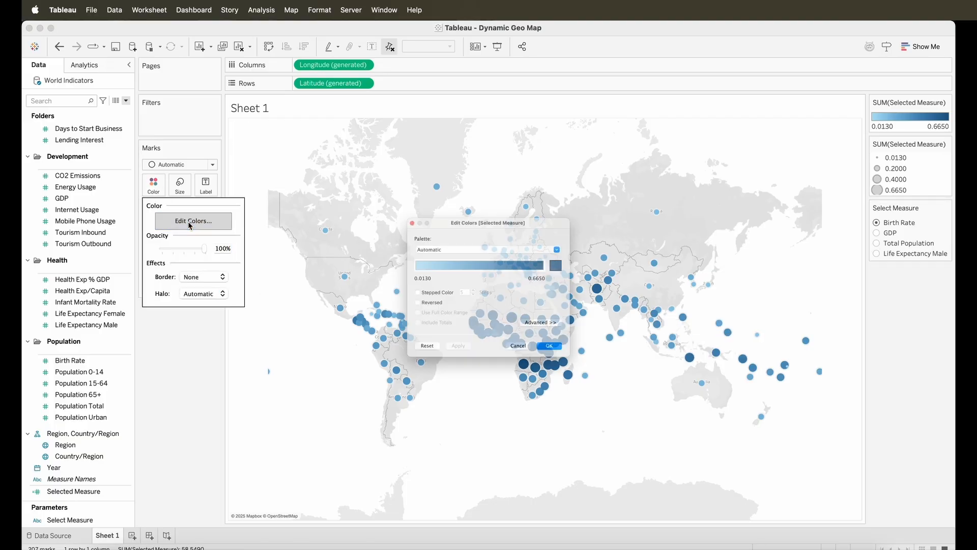
pyautogui.click(554, 264)
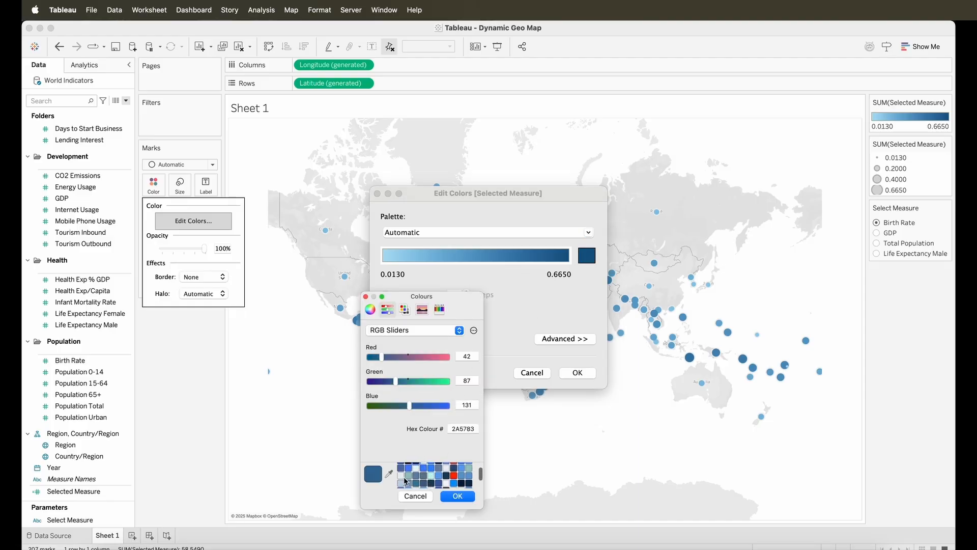
pyautogui.click(457, 495)
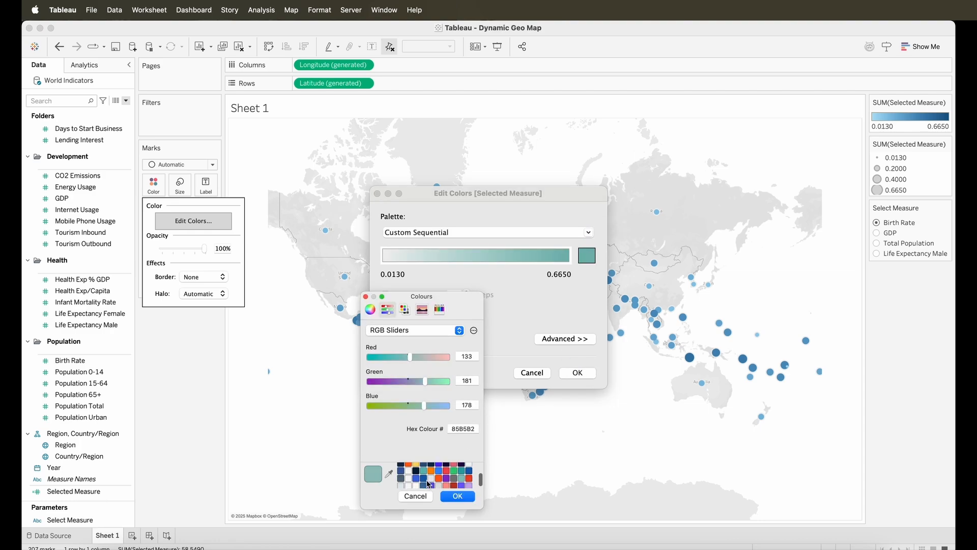
pyautogui.click(457, 496)
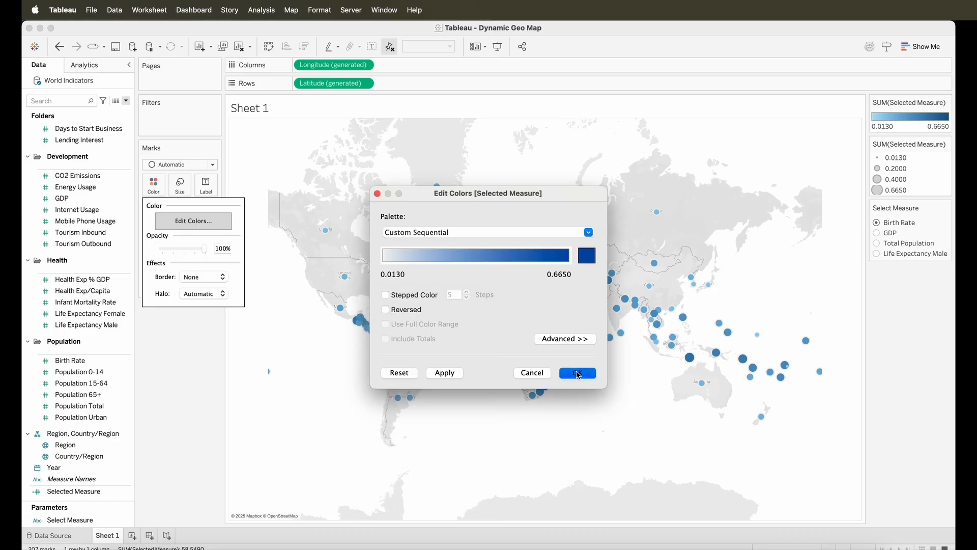
pyautogui.click(574, 372)
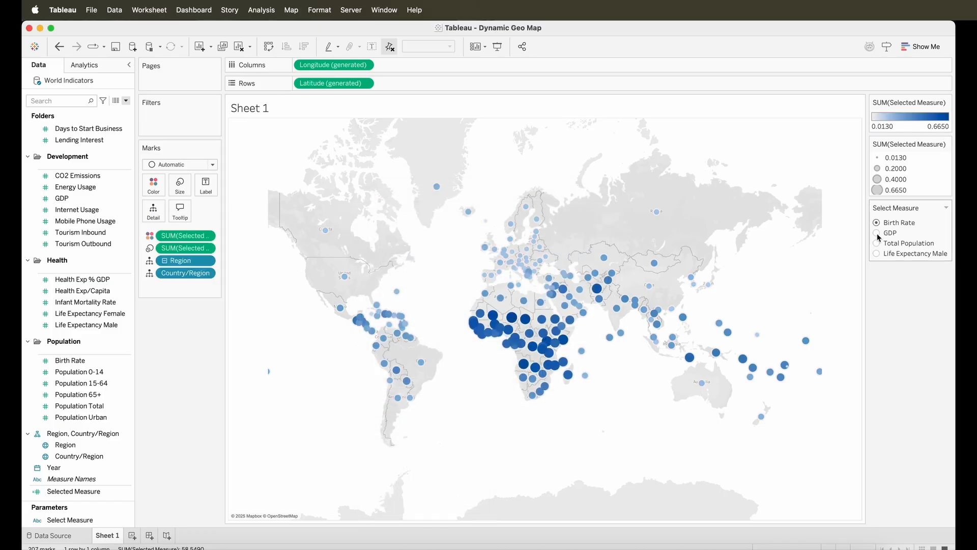
# Show Total Population and then Life Expectancy Male on the map
pyautogui.click(878, 243)
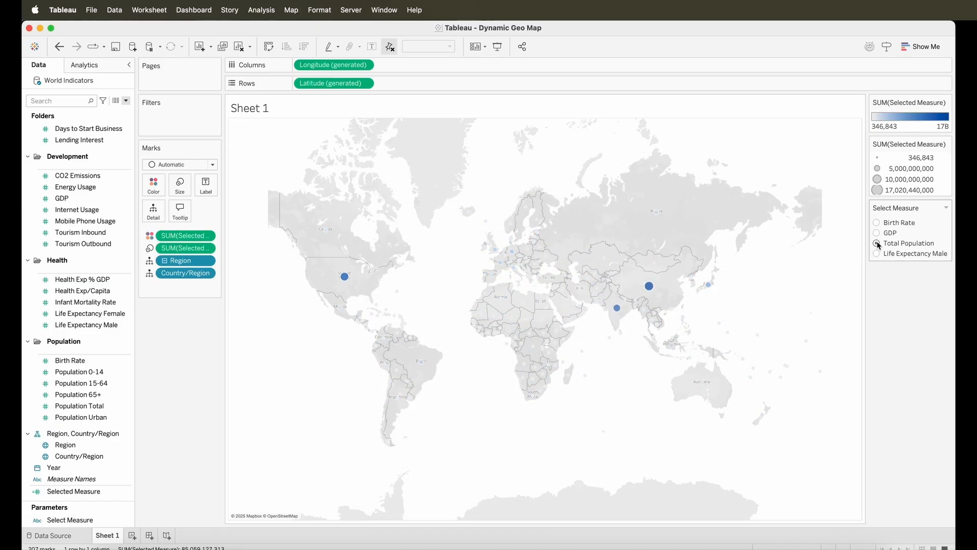
pyautogui.click(877, 275)
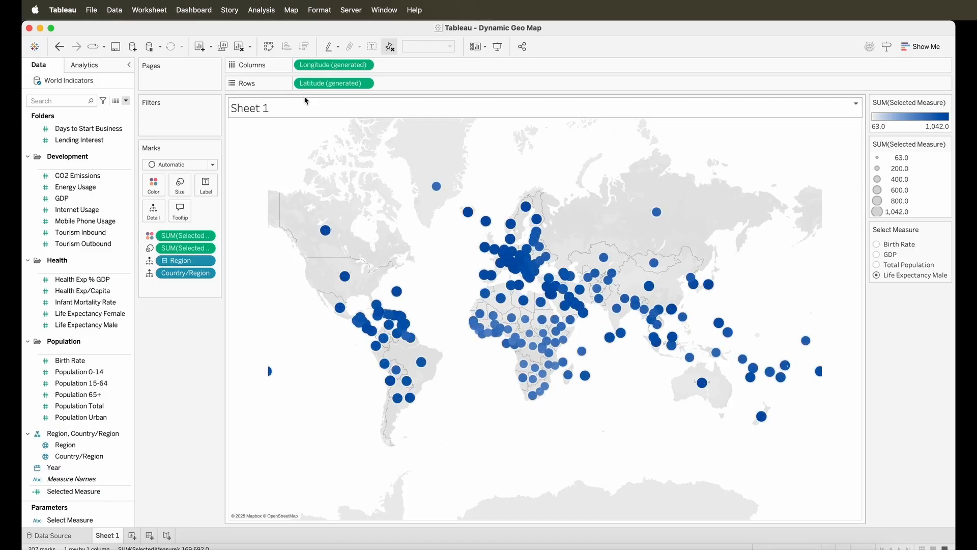
pyautogui.click(319, 10)
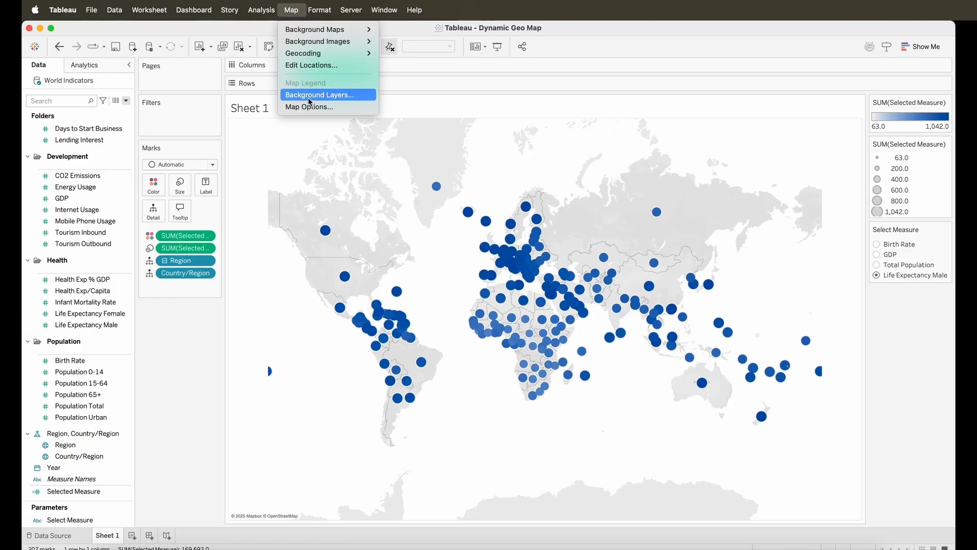
# In Background Layers, try the Normal style and then set the map to Satellite imagery
pyautogui.click(320, 94)
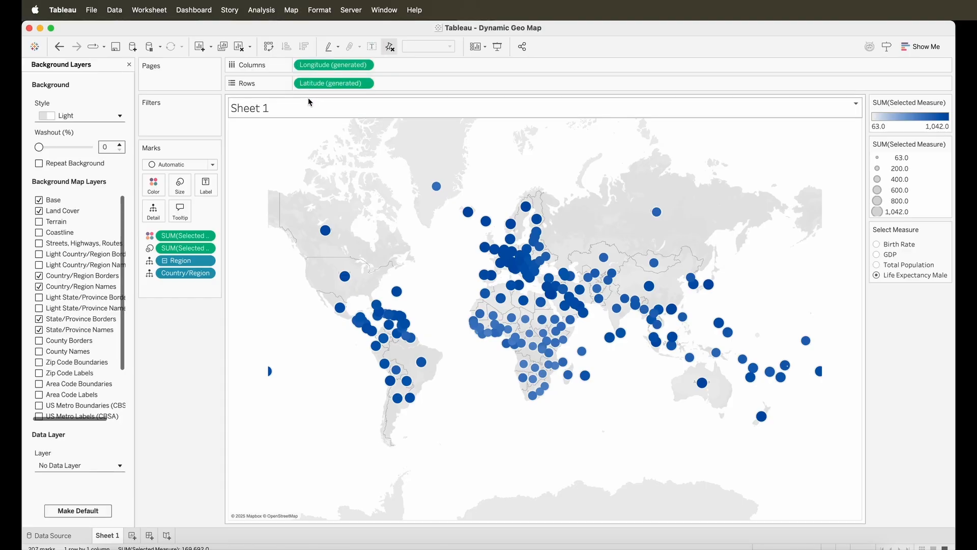
pyautogui.click(80, 116)
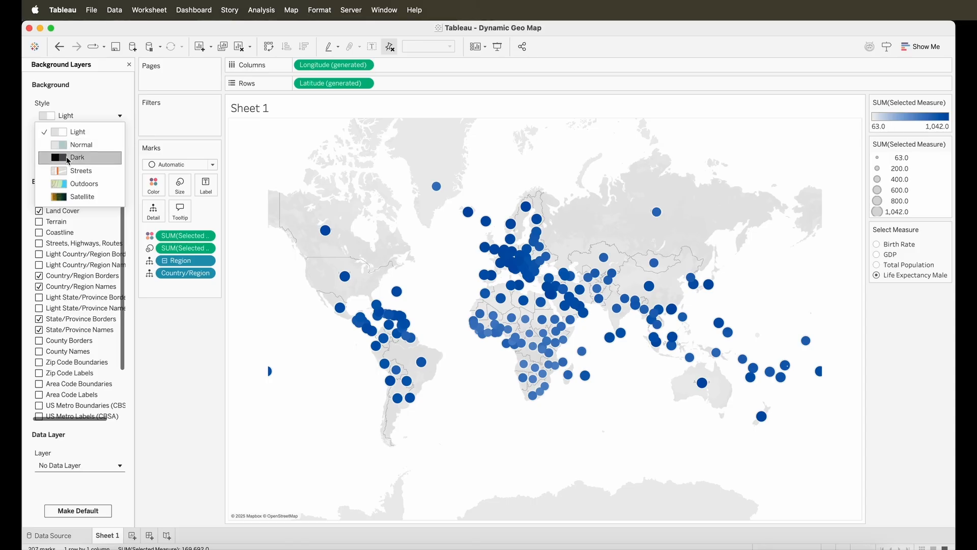
pyautogui.click(76, 157)
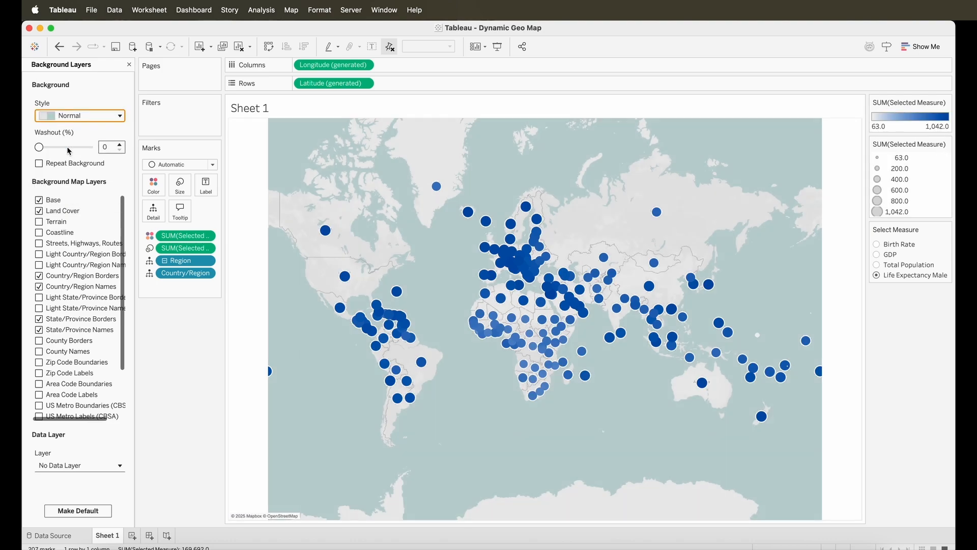
pyautogui.click(80, 115)
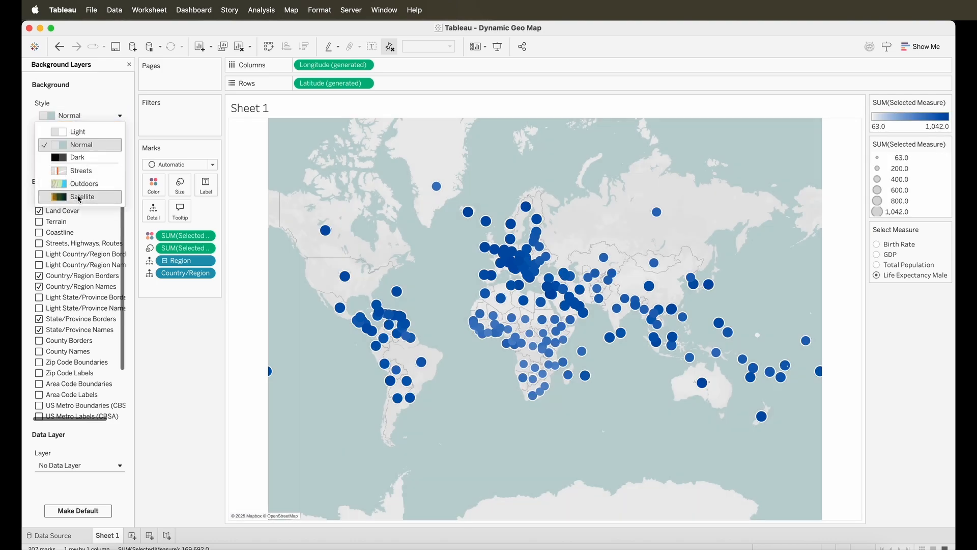
pyautogui.click(83, 197)
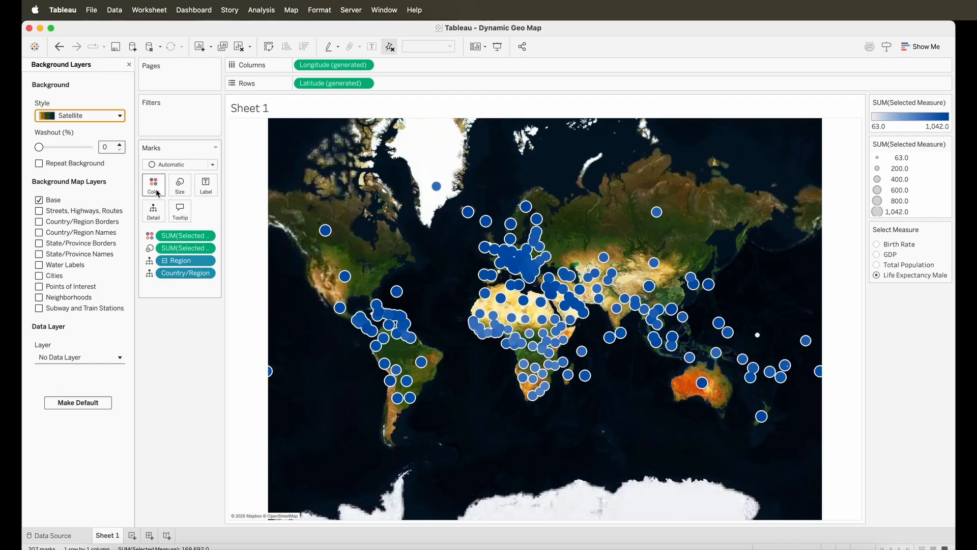
# Set the bubbles to 92% opacity and switch their gradient to a red end colour
pyautogui.click(153, 184)
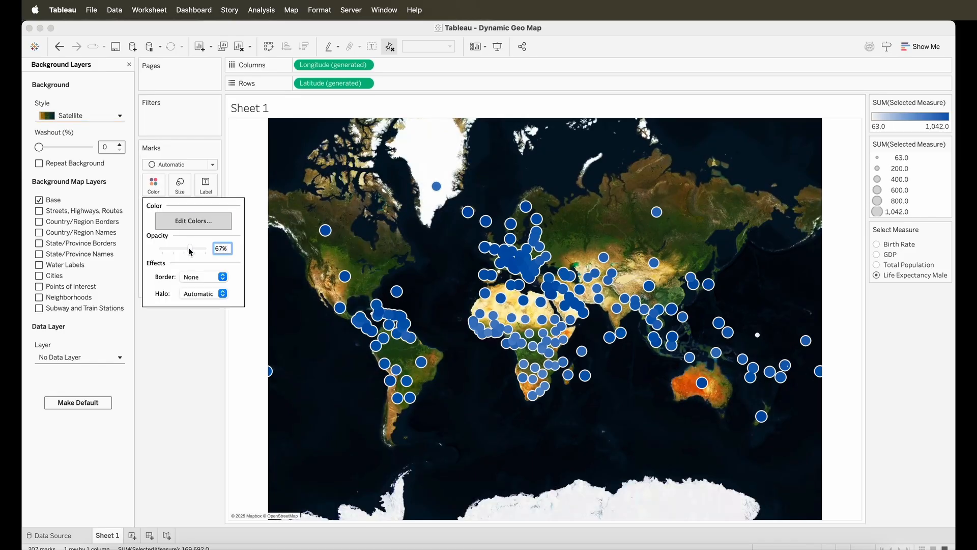
pyautogui.moveTo(190, 248); pyautogui.dragTo(206, 249)
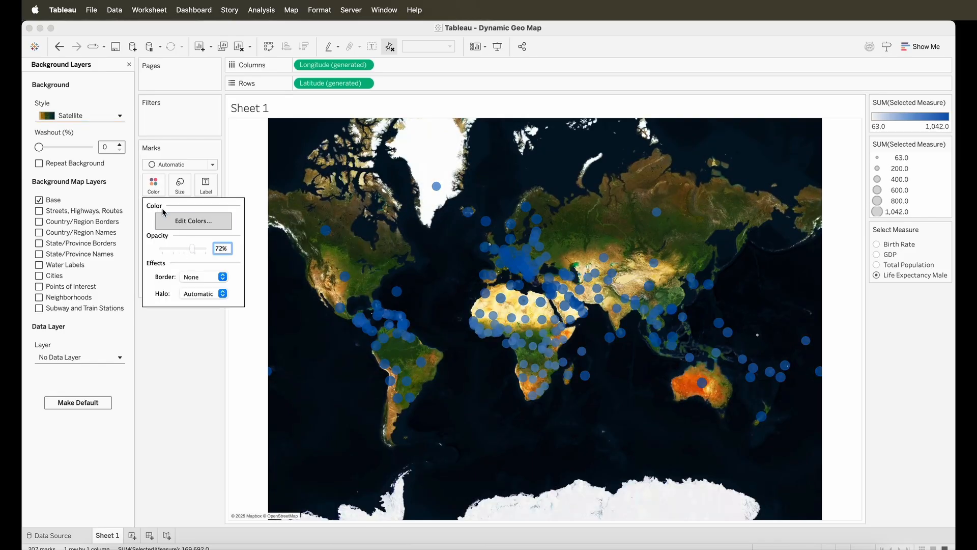
pyautogui.click(153, 184)
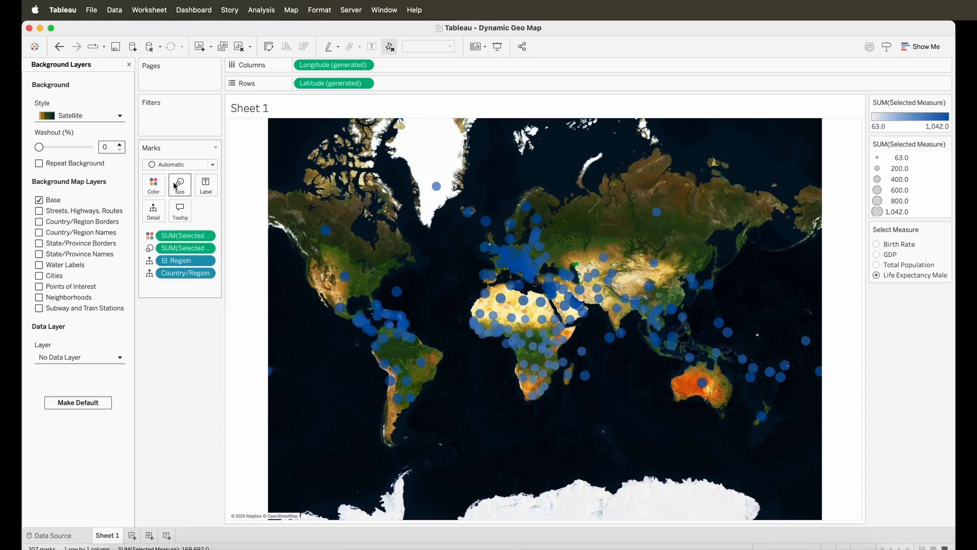
pyautogui.click(153, 185)
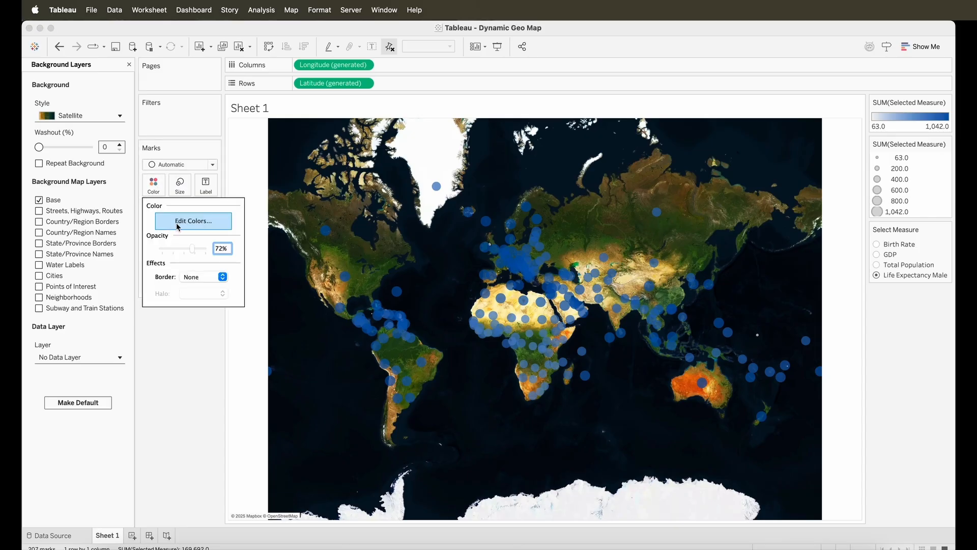
pyautogui.click(192, 220)
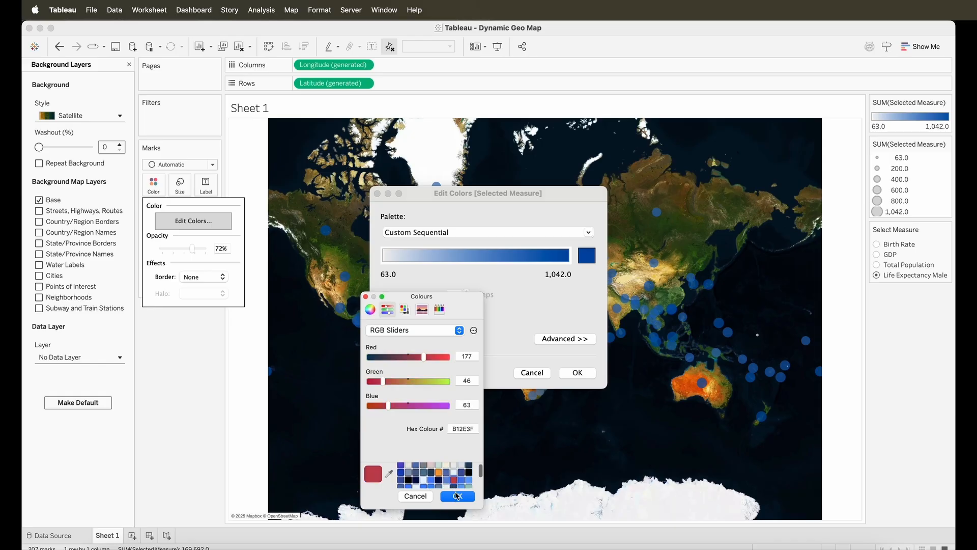
pyautogui.click(457, 495)
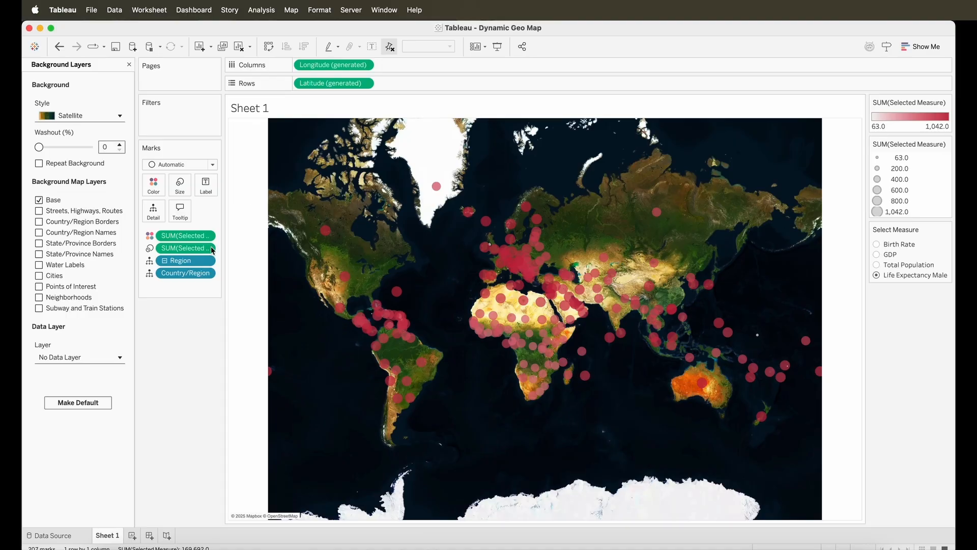
# Wash out the satellite background by 22% and give the bubbles a white border
pyautogui.moveTo(39, 147); pyautogui.dragTo(56, 147)
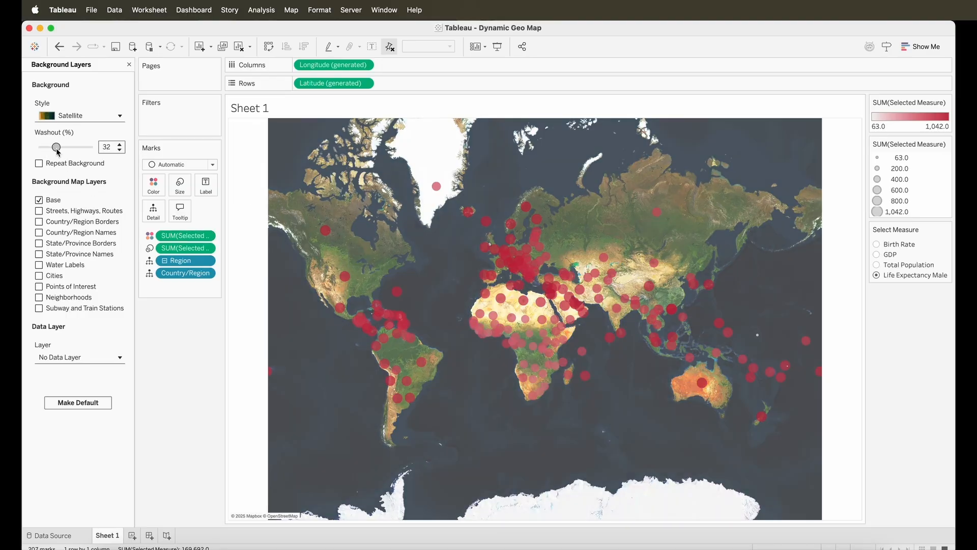
pyautogui.moveTo(56, 147); pyautogui.dragTo(50, 148)
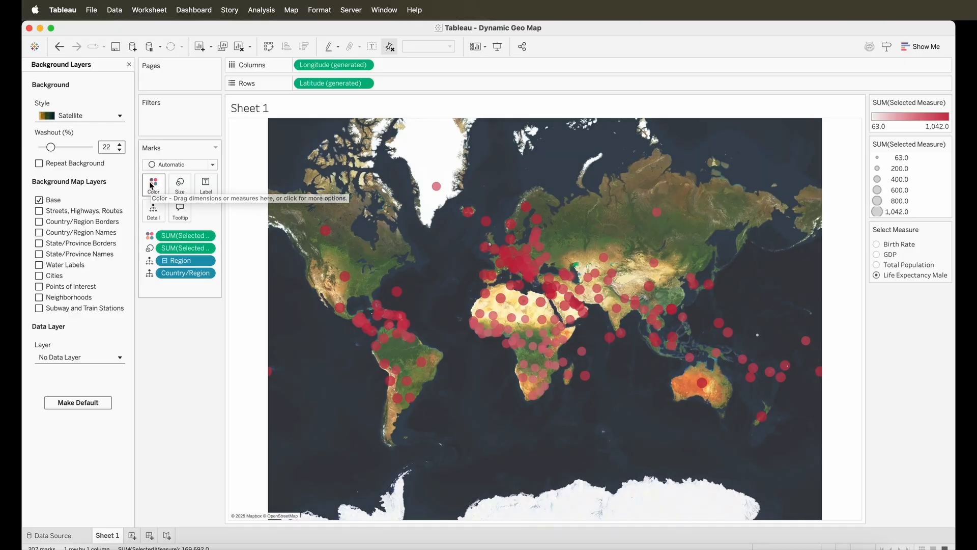
pyautogui.click(153, 184)
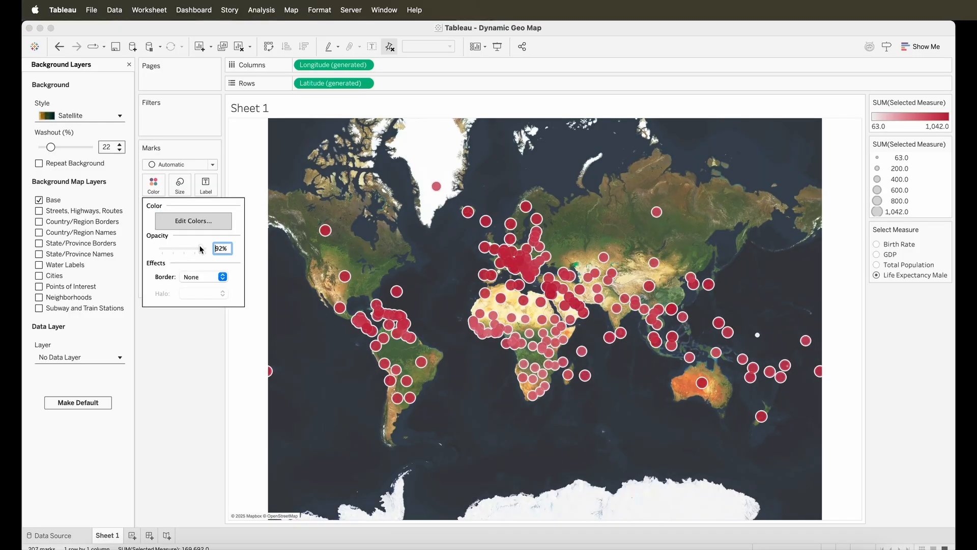
pyautogui.click(221, 276)
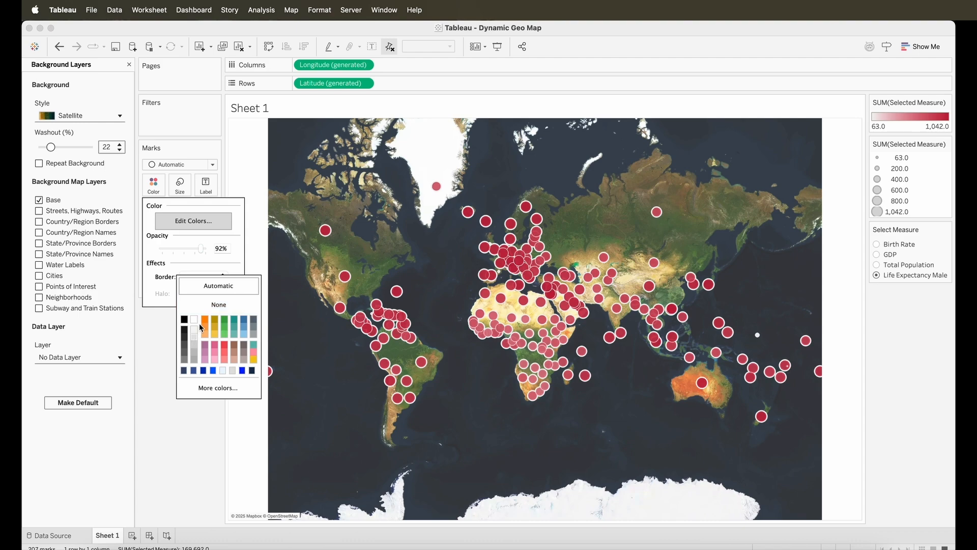
pyautogui.moveTo(218, 304)
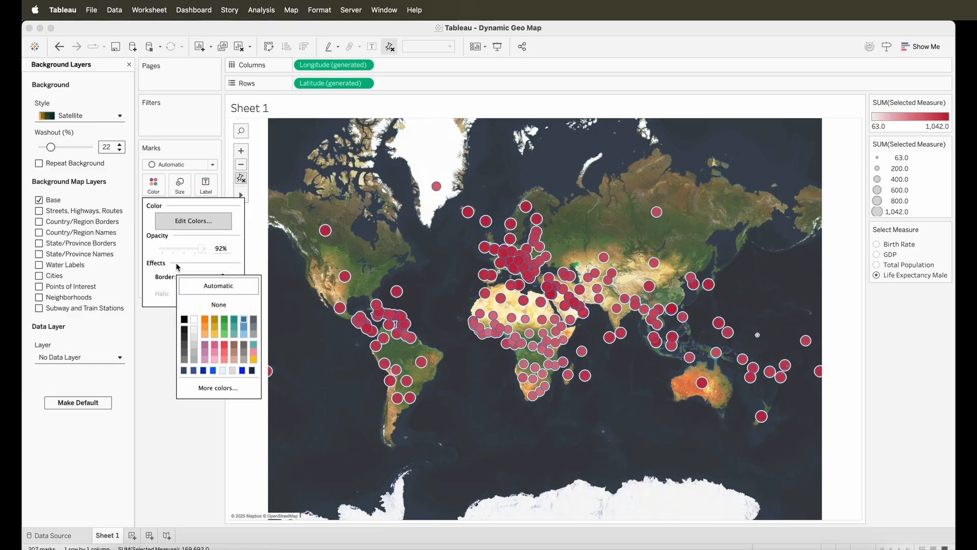
pyautogui.click(223, 276)
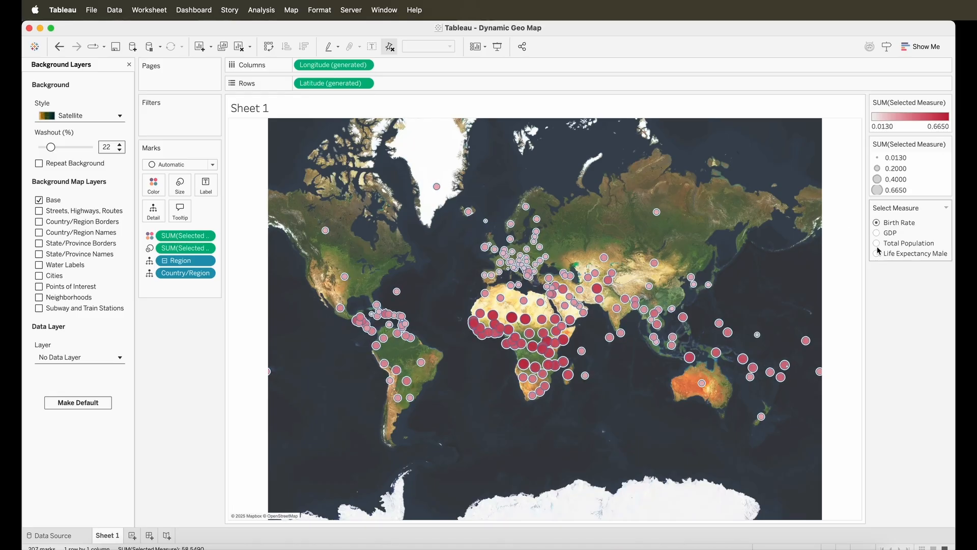
# Compare Total Population, GDP and Birth Rate, then drill Region down to Country/Region
pyautogui.click(878, 222)
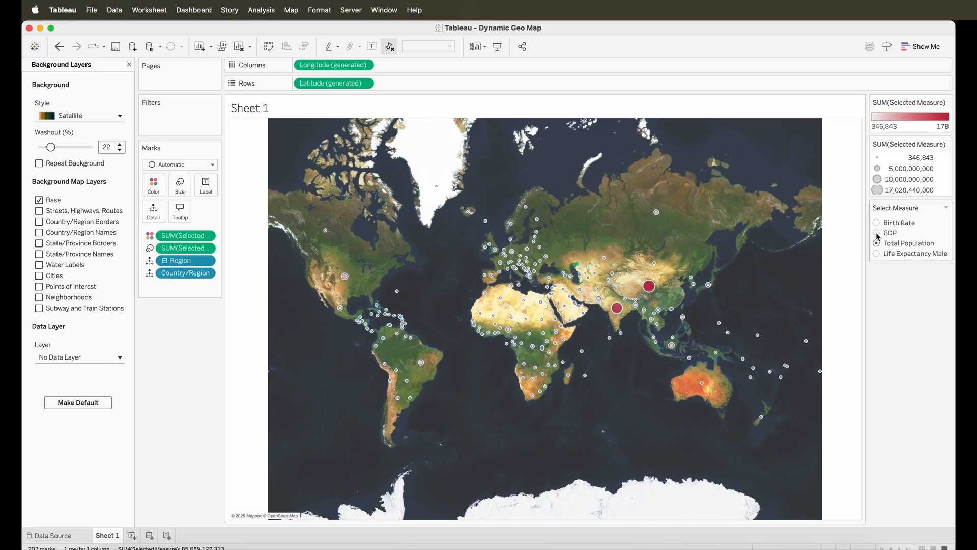
pyautogui.click(877, 232)
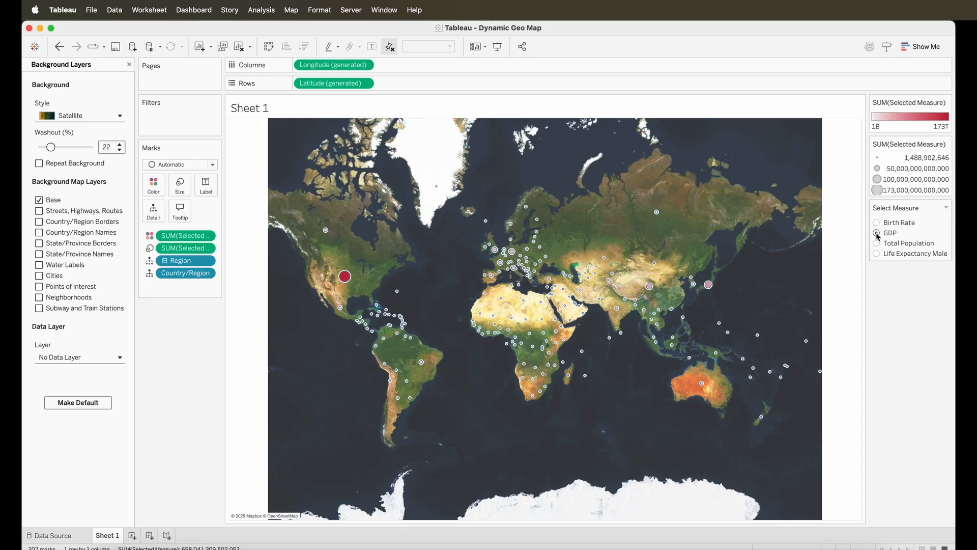
pyautogui.click(877, 222)
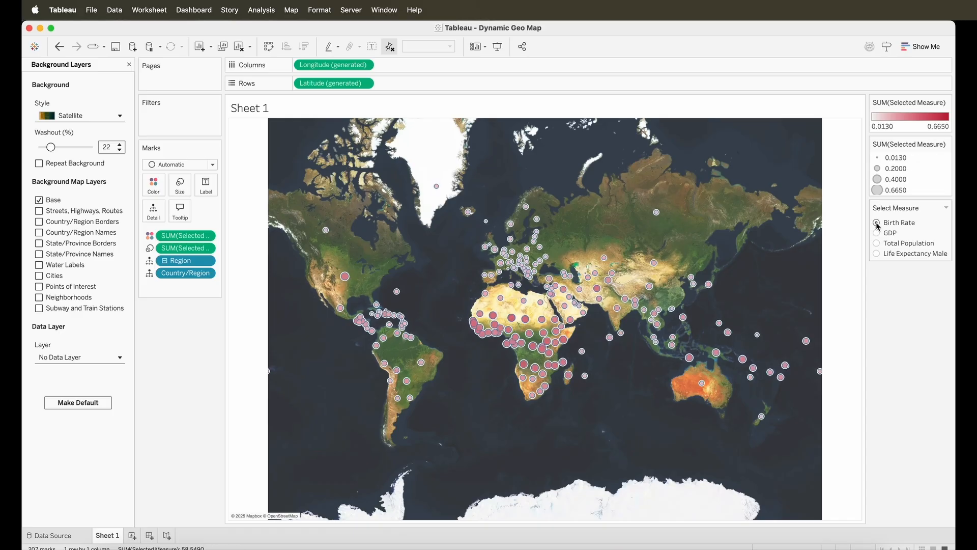
pyautogui.click(878, 275)
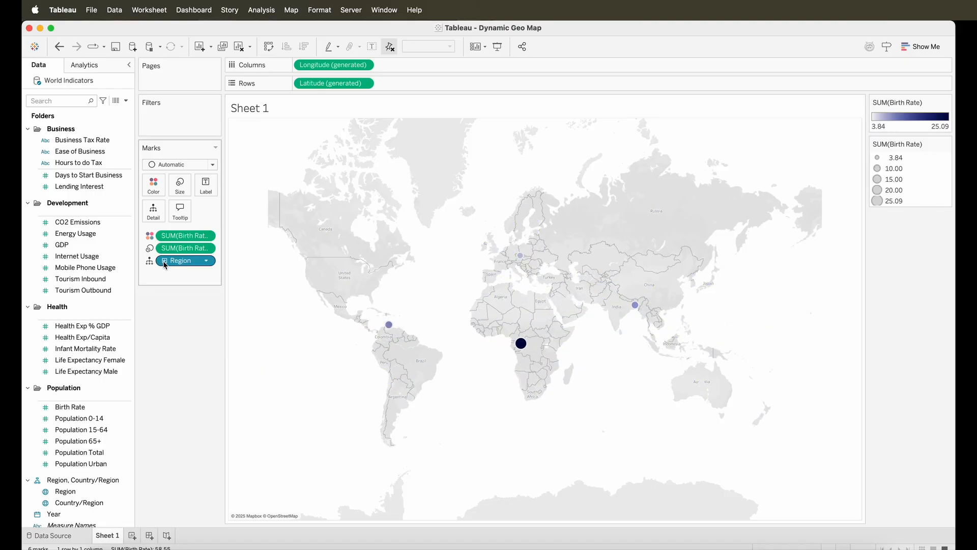
pyautogui.click(79, 503)
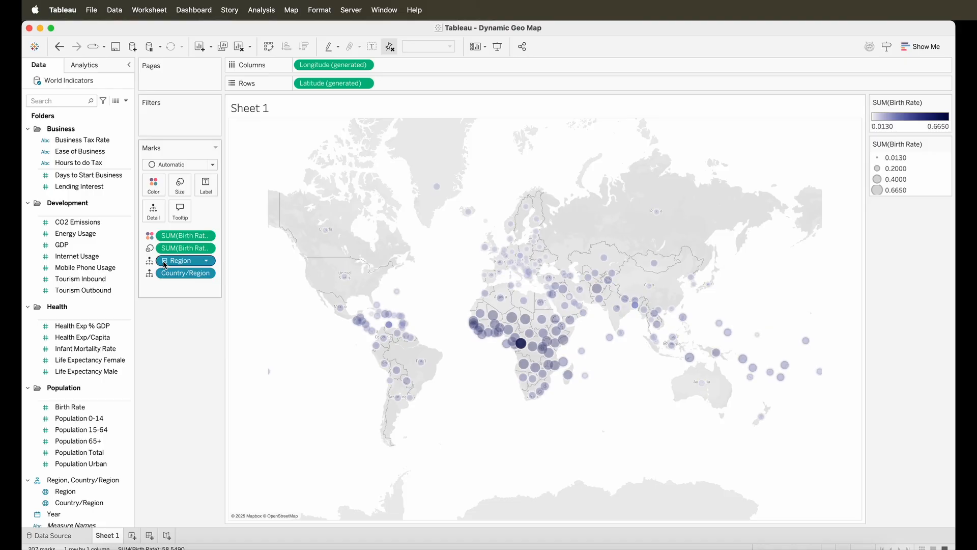